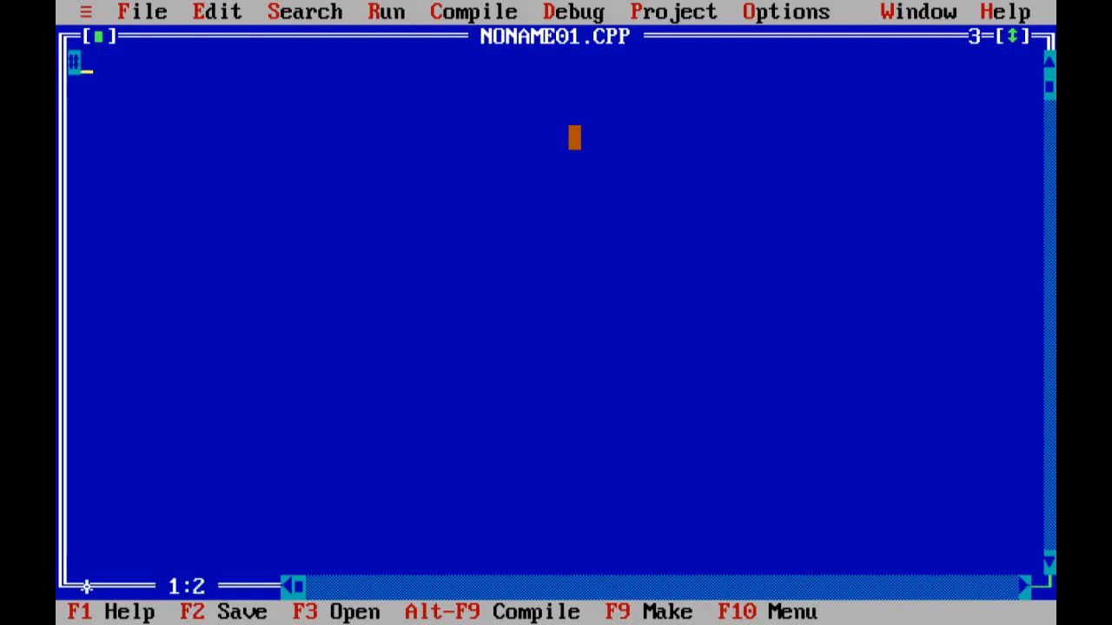
Add the #include<iostream.h> line at the top of NONAME01.CPP.
text(i)
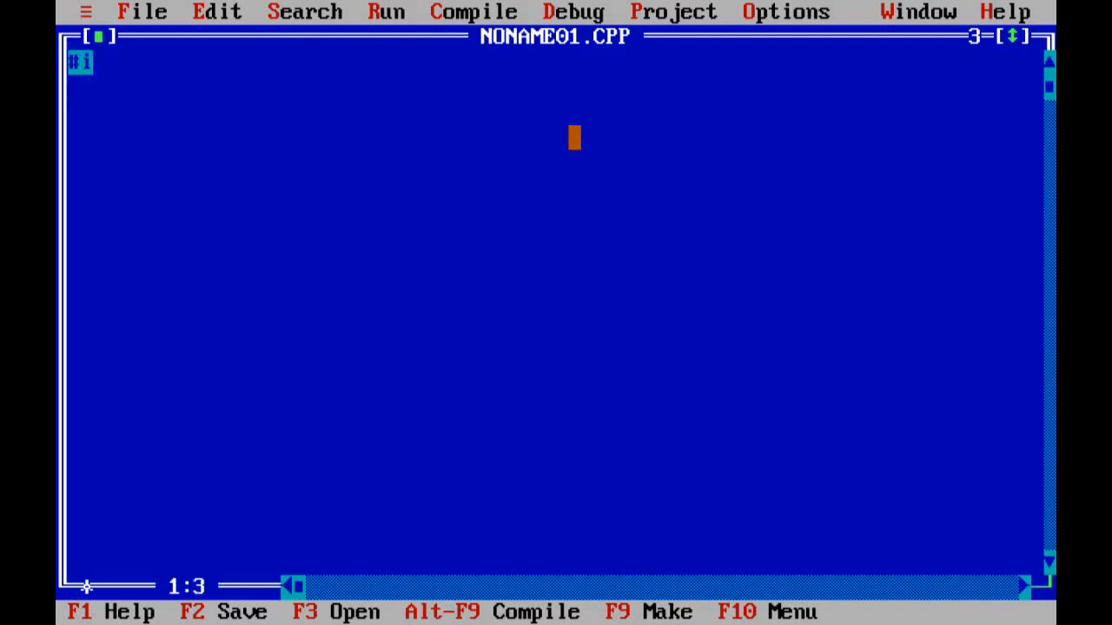
text(#include)
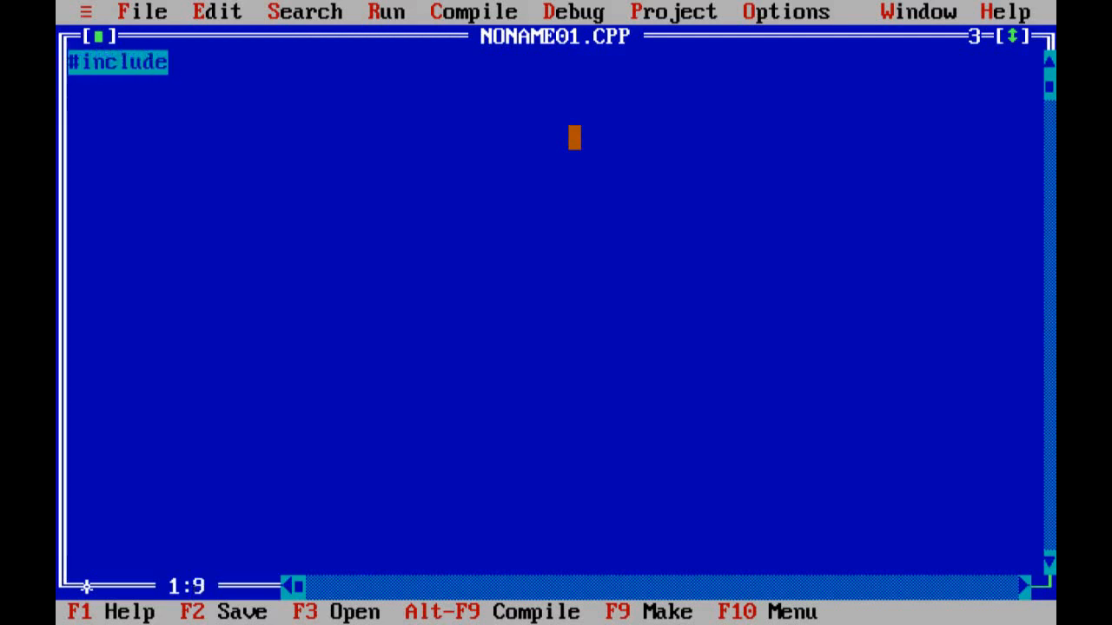
text(<i)
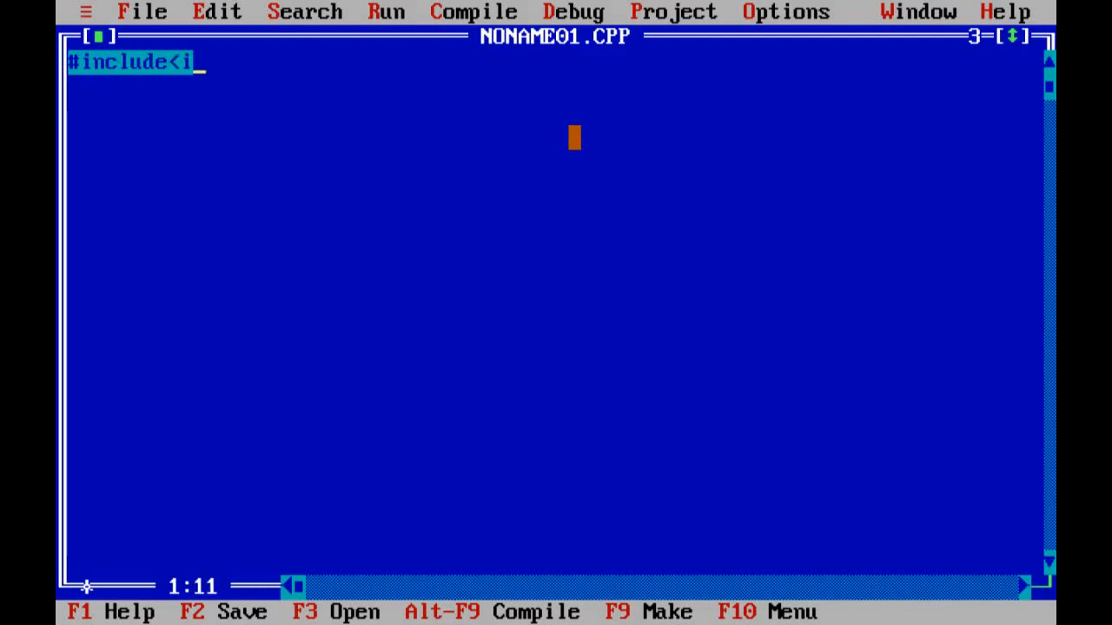
text(ostr)
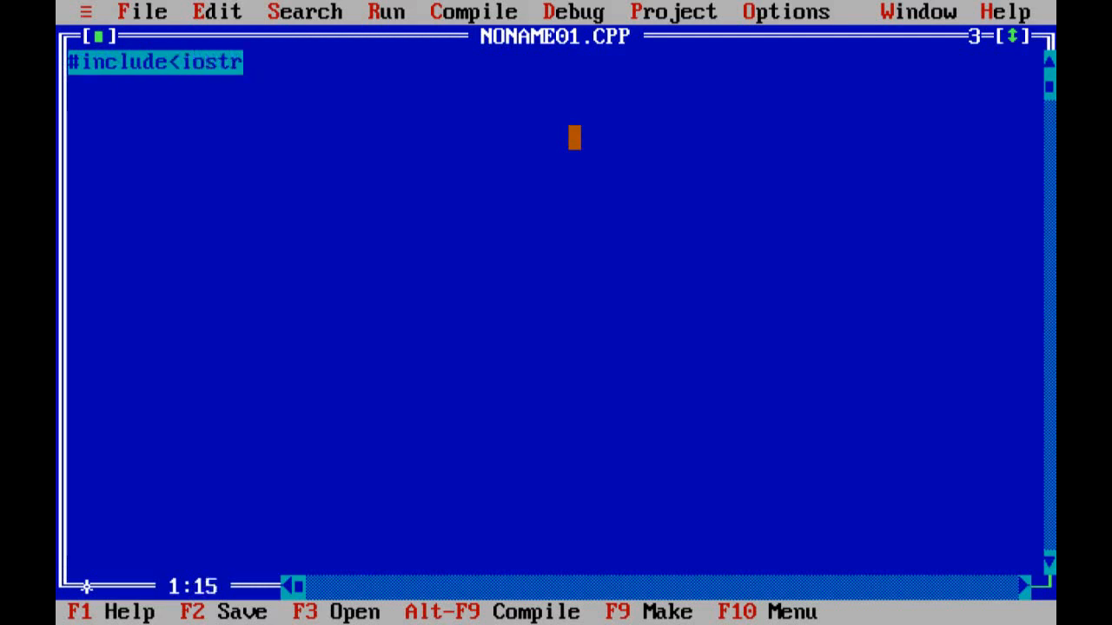
text(eam.h>)
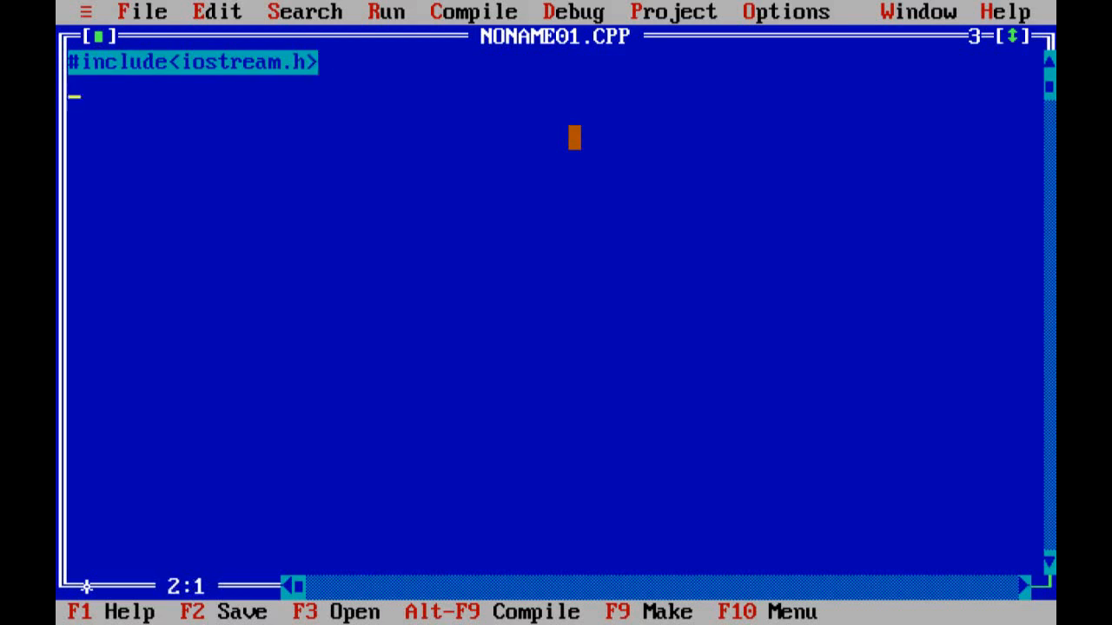
Add the #include<conio.h> line below it.
text(#oinc)
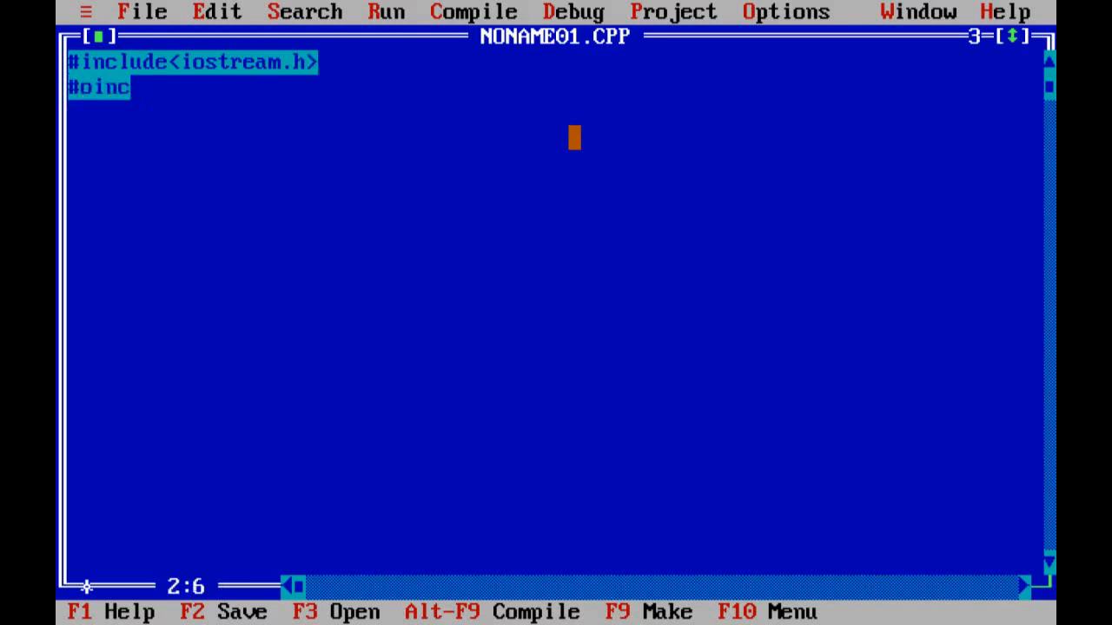
text(lude<)
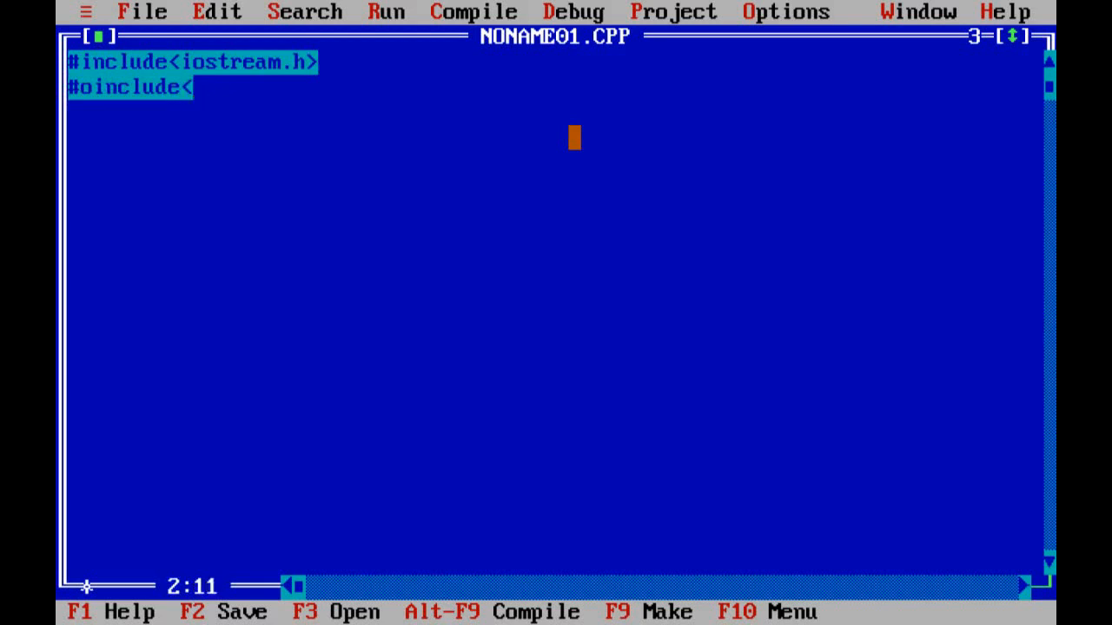
text(conio)
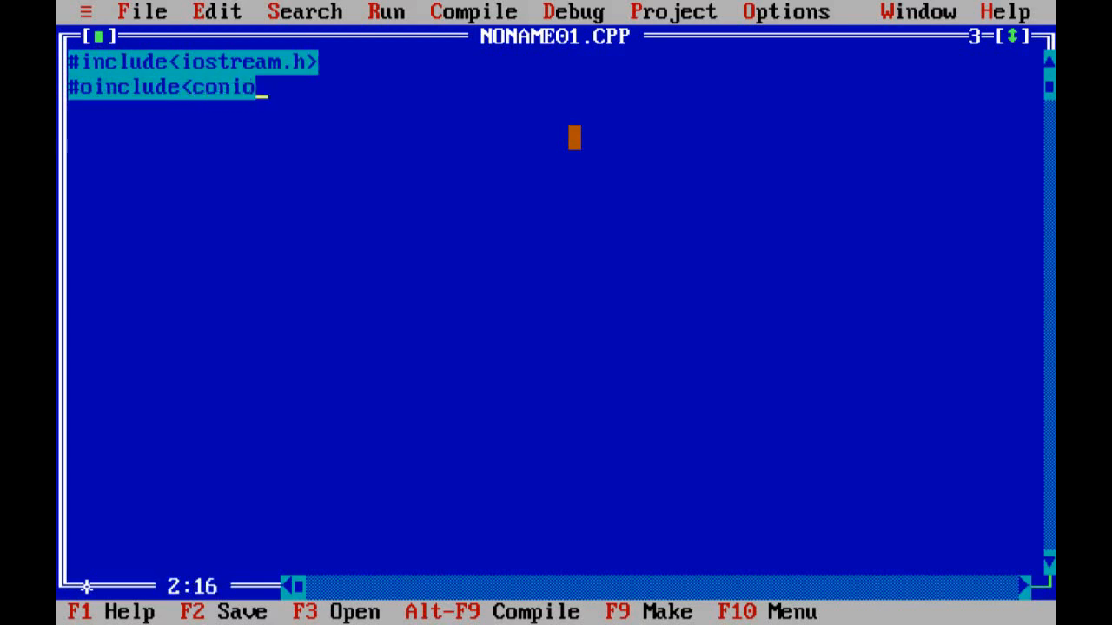
text(.h>)
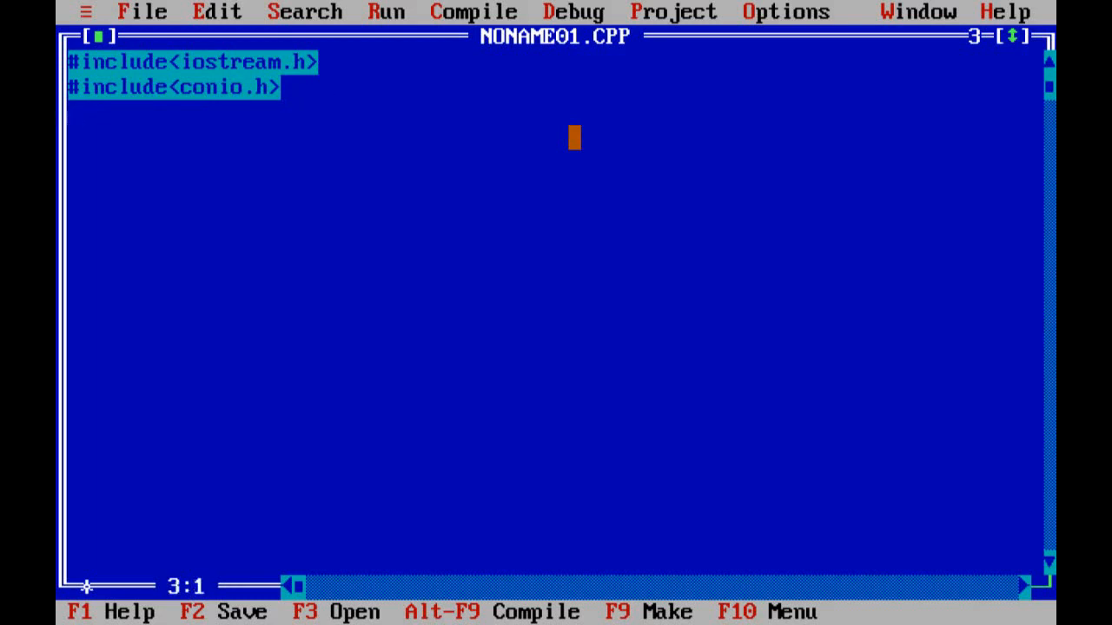
Begin void main() and call clrscr(); to clear the screen.
text(void ma)
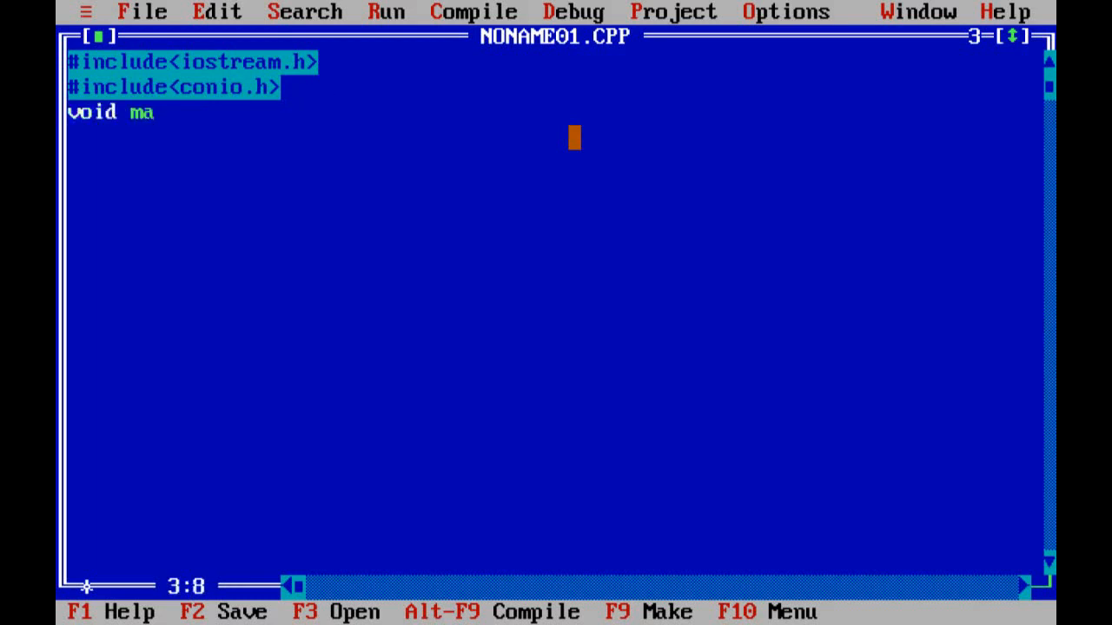
text(in(){)
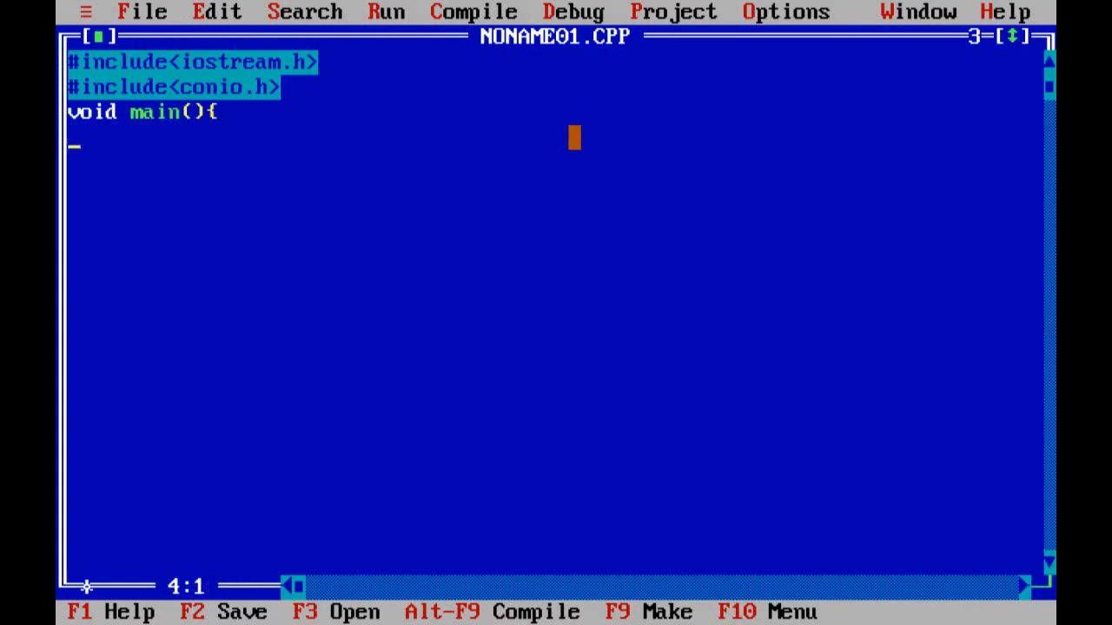
text(cl)
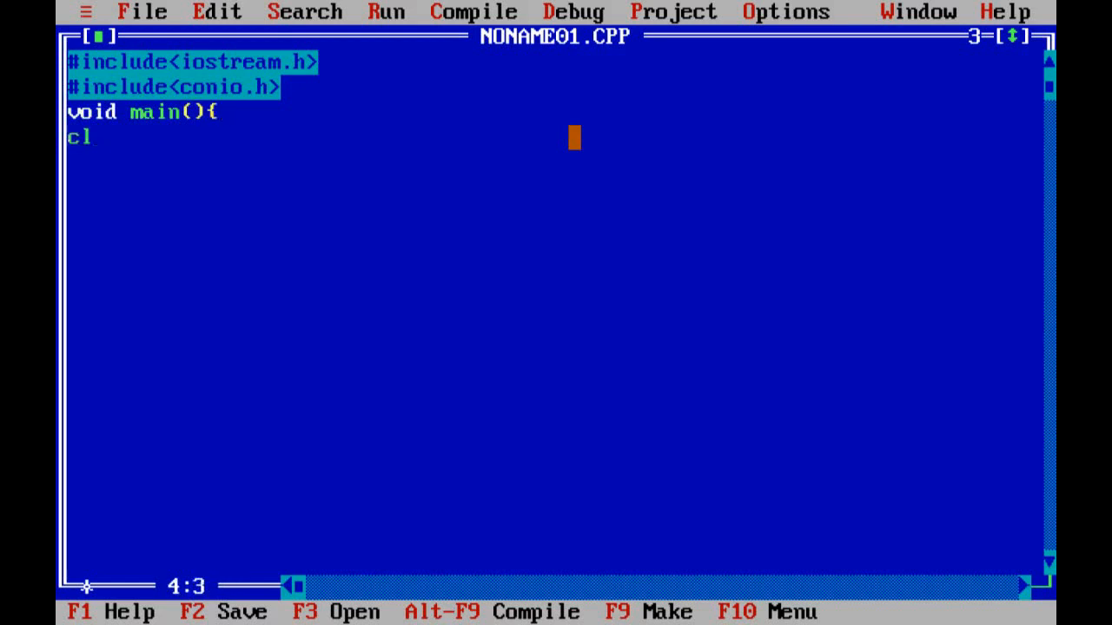
text(rscr)
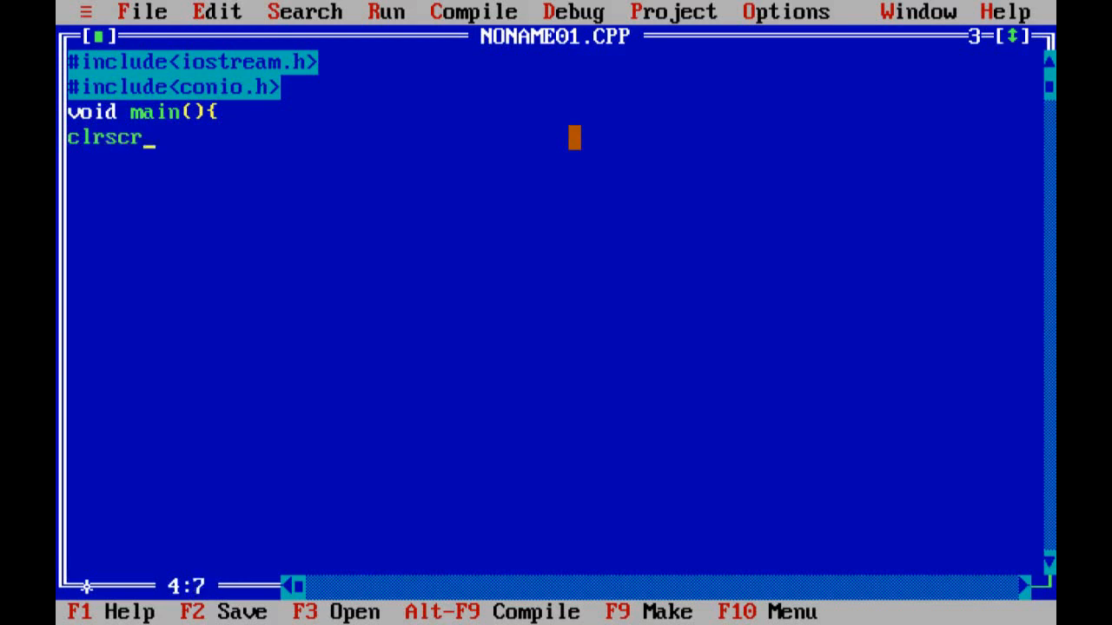
text(())
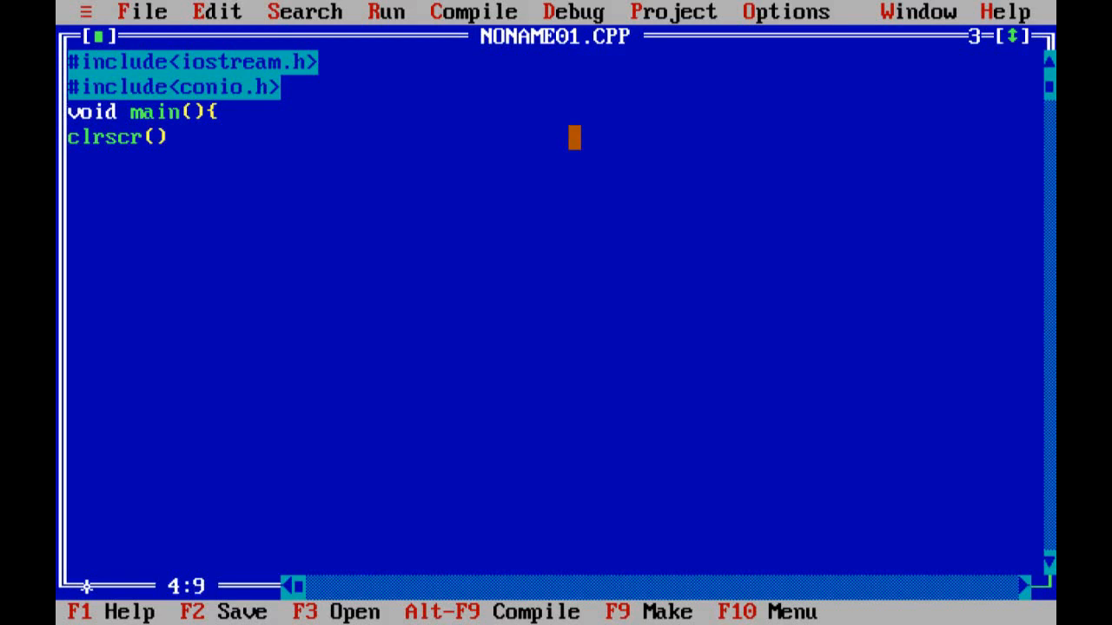
text(;)
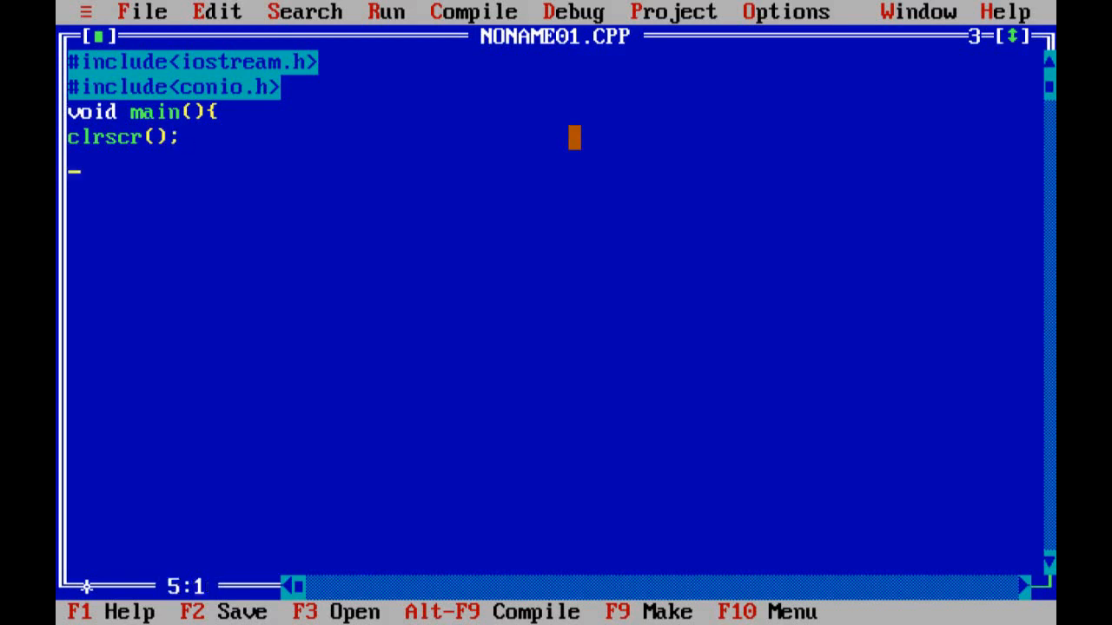
Declare the integers num1, num2 and greater.
text(int)
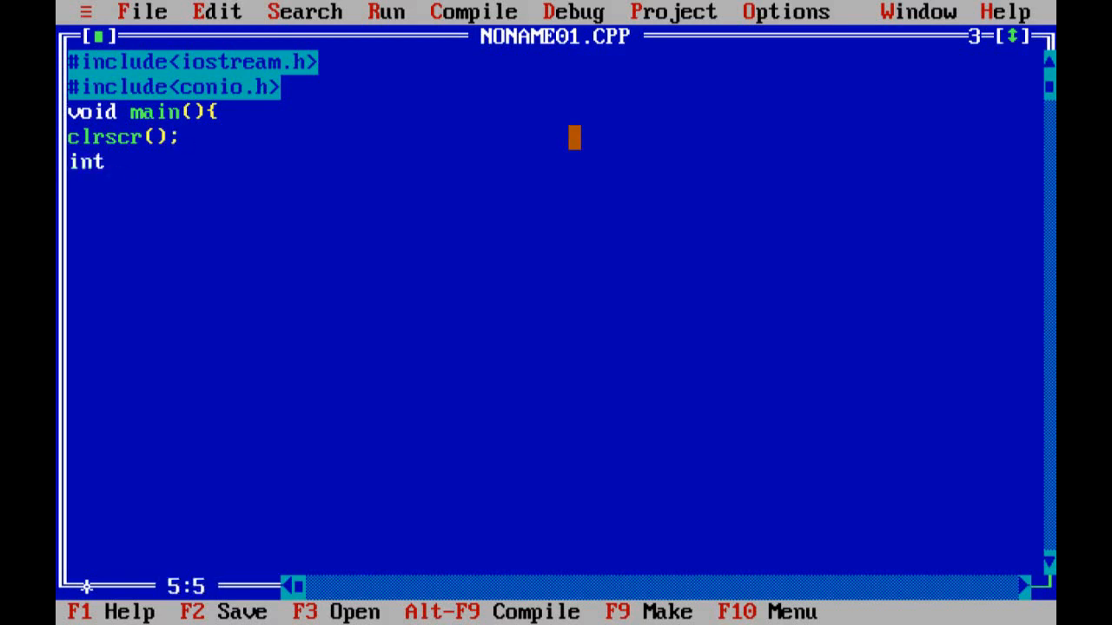
text(num1)
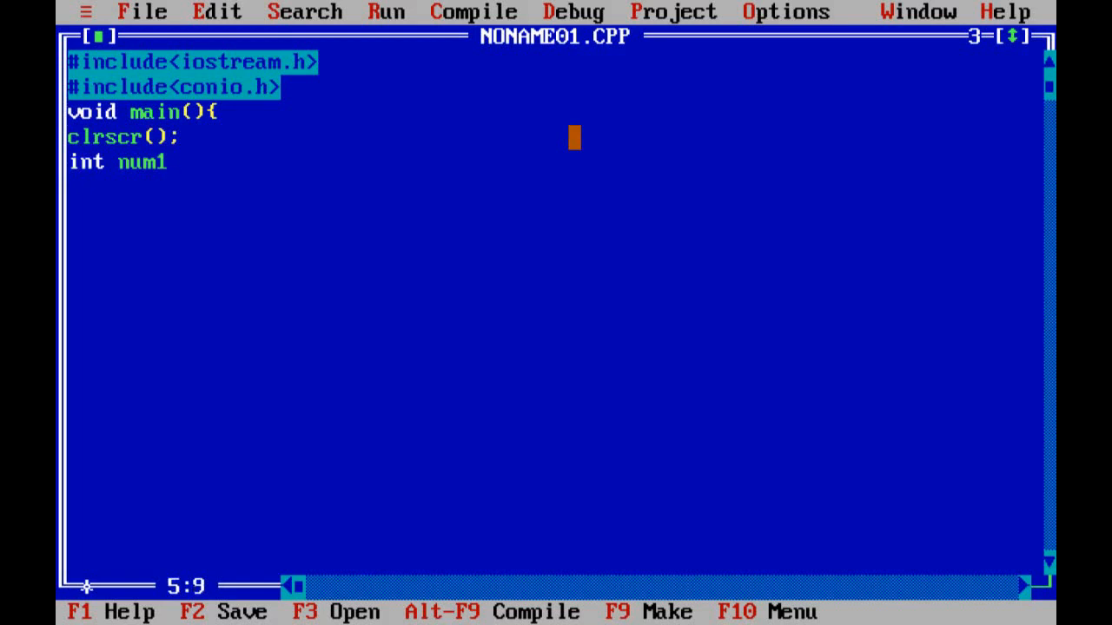
text(,num2)
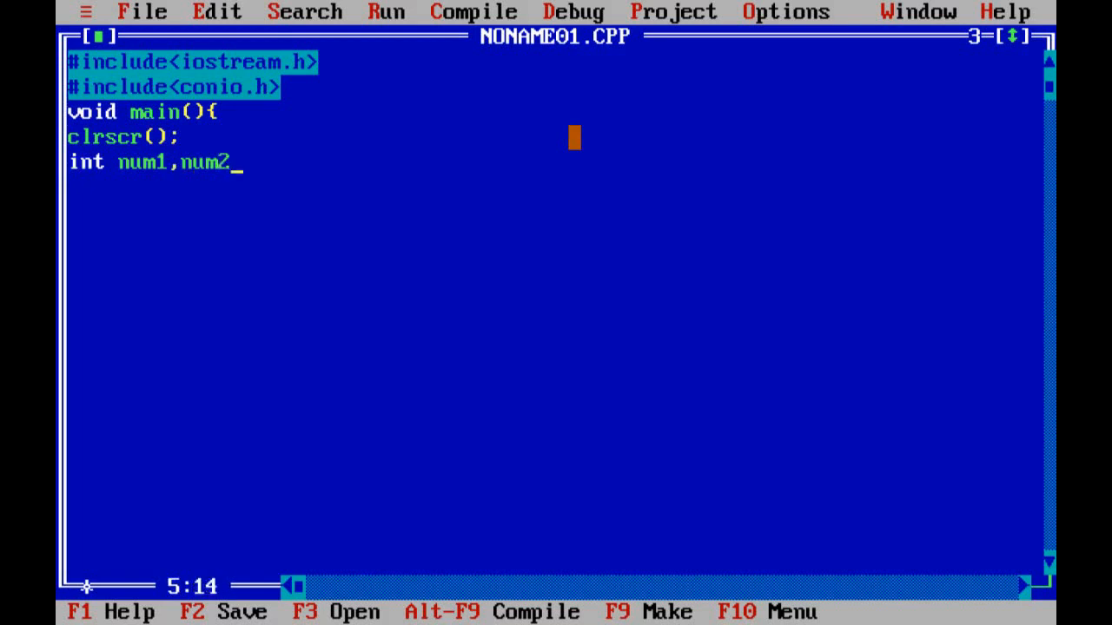
text(,)
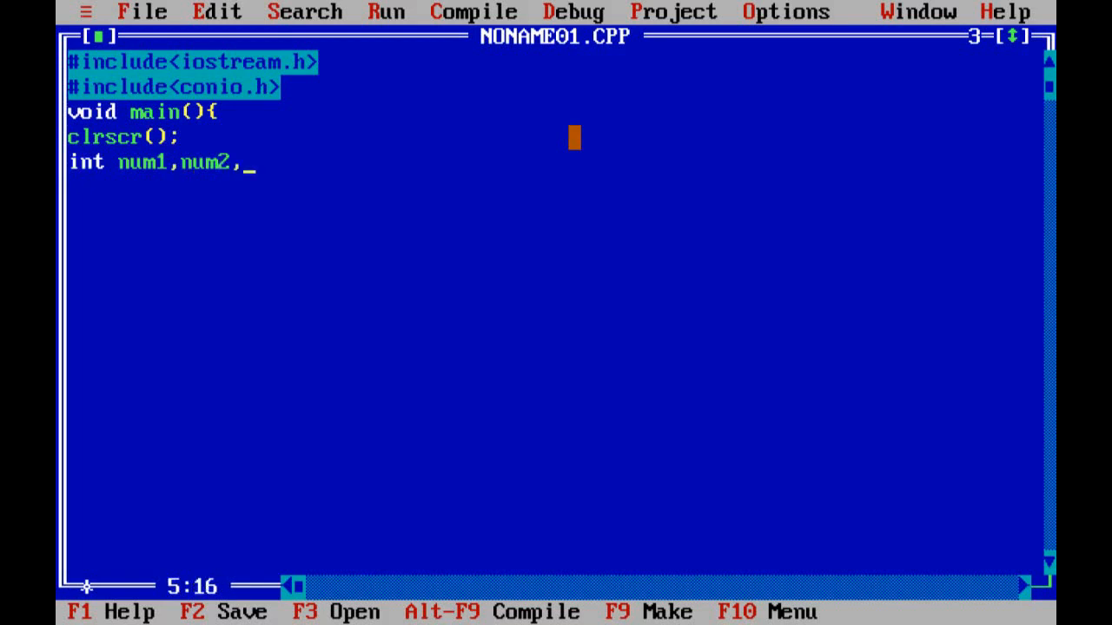
text(greater)
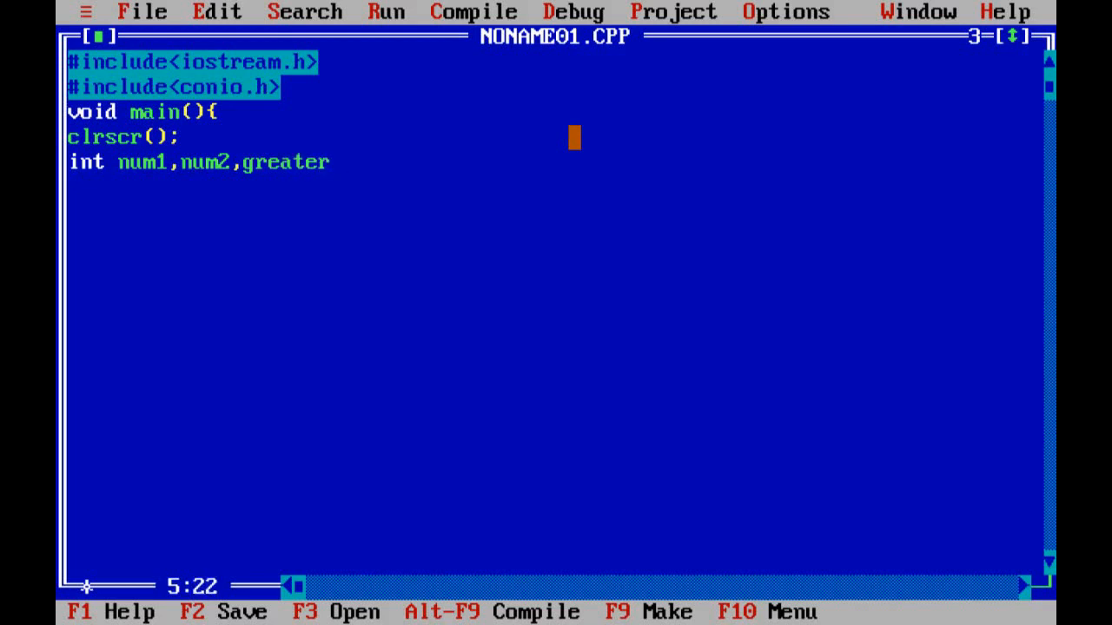
text(;)
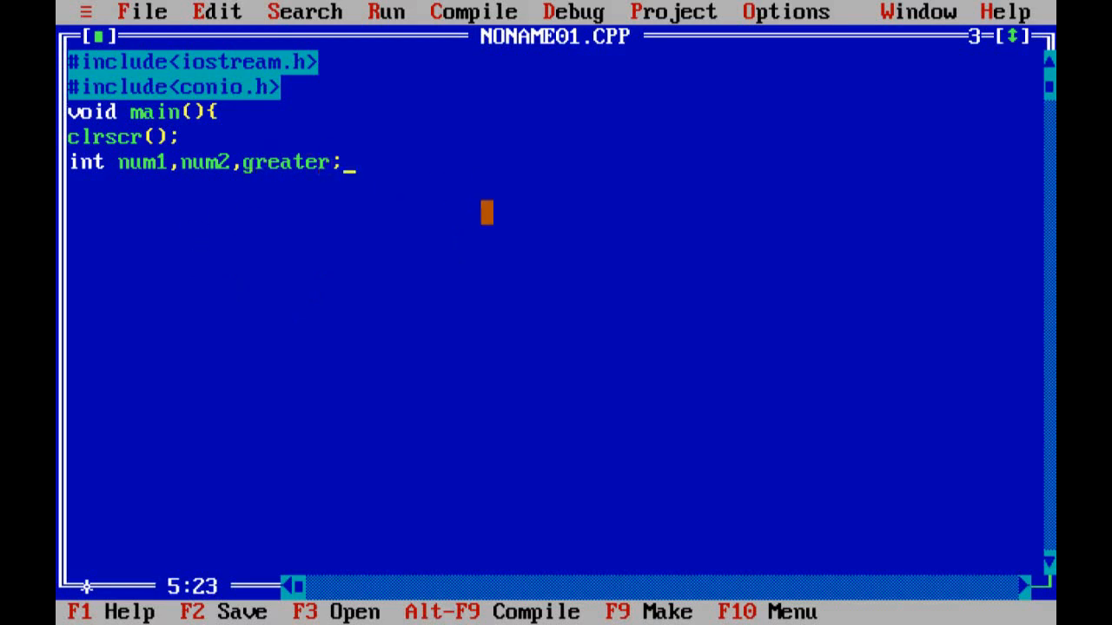
Write the cout line printing "Enter the frist Number" followed by endl.
text(co)
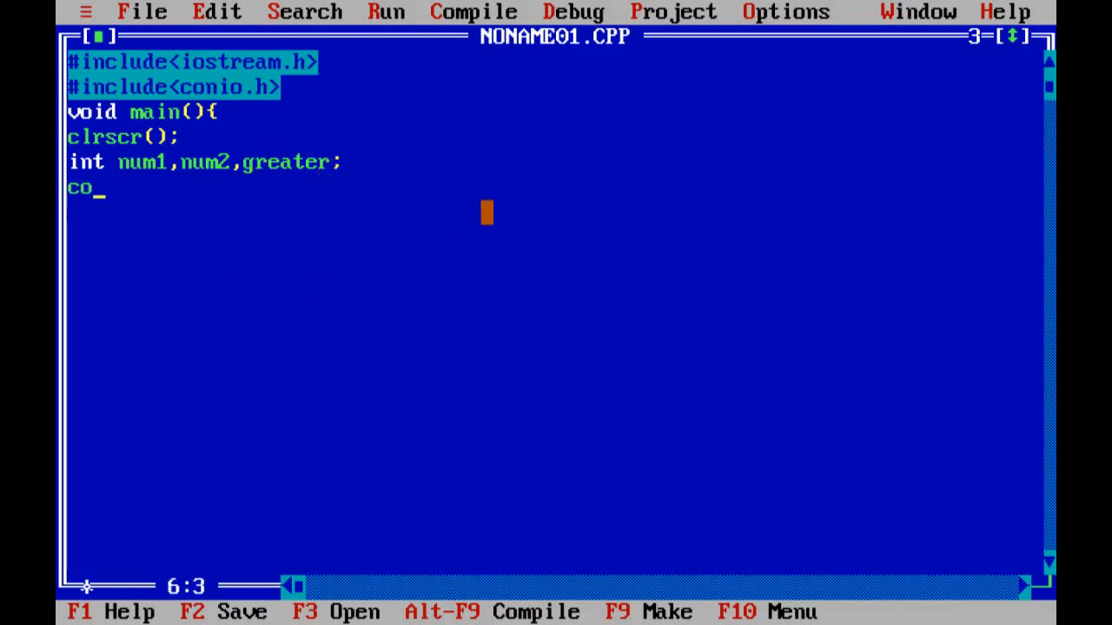
text(ut<<)
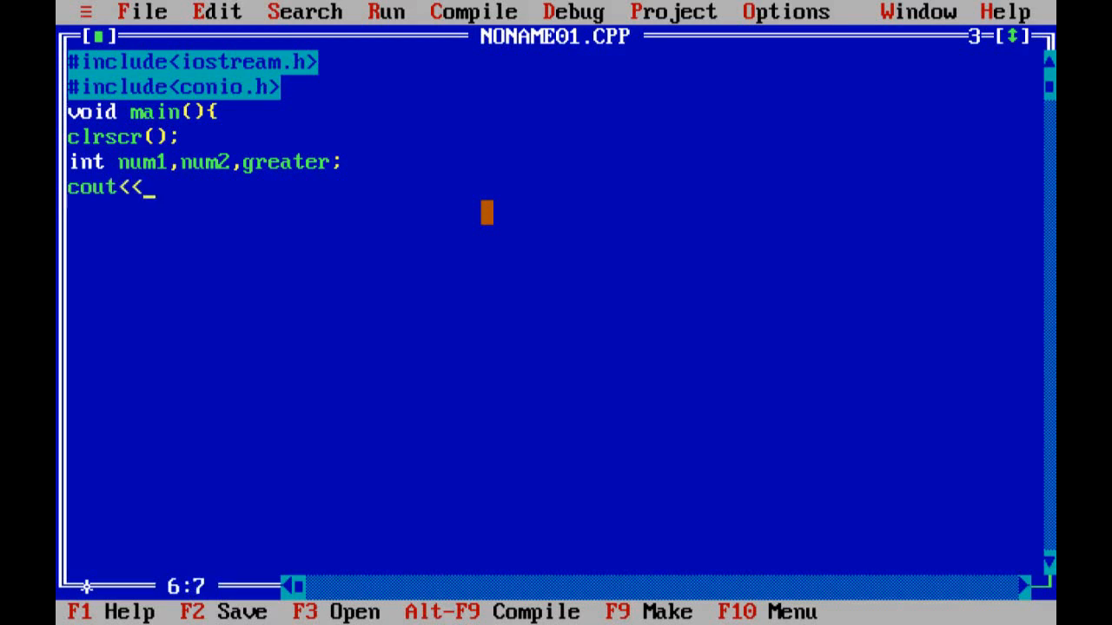
text(")
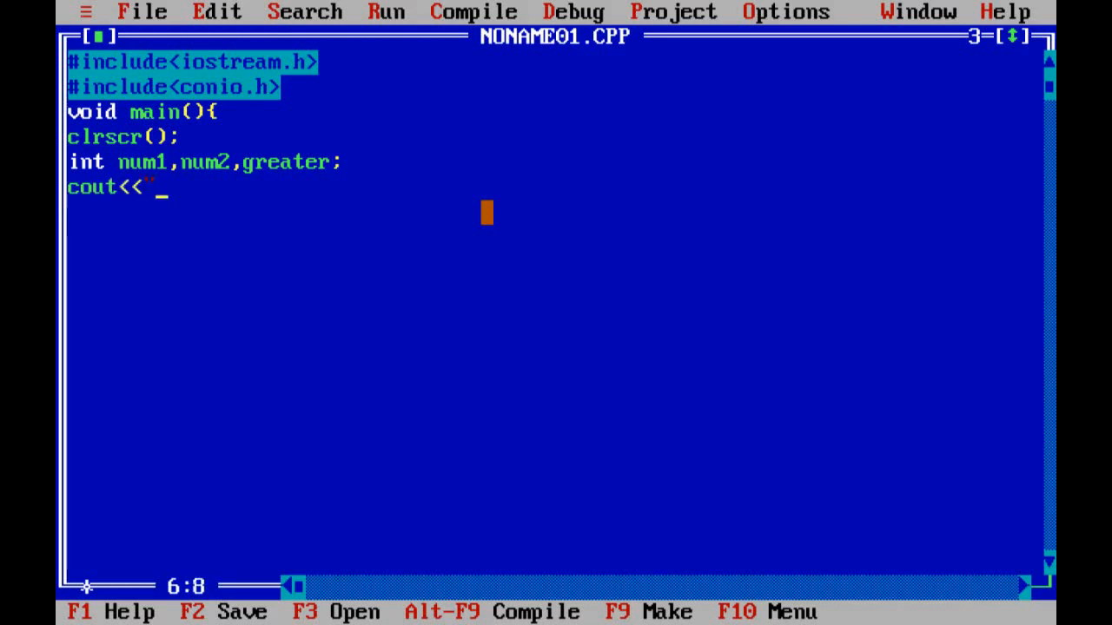
text(Enter)
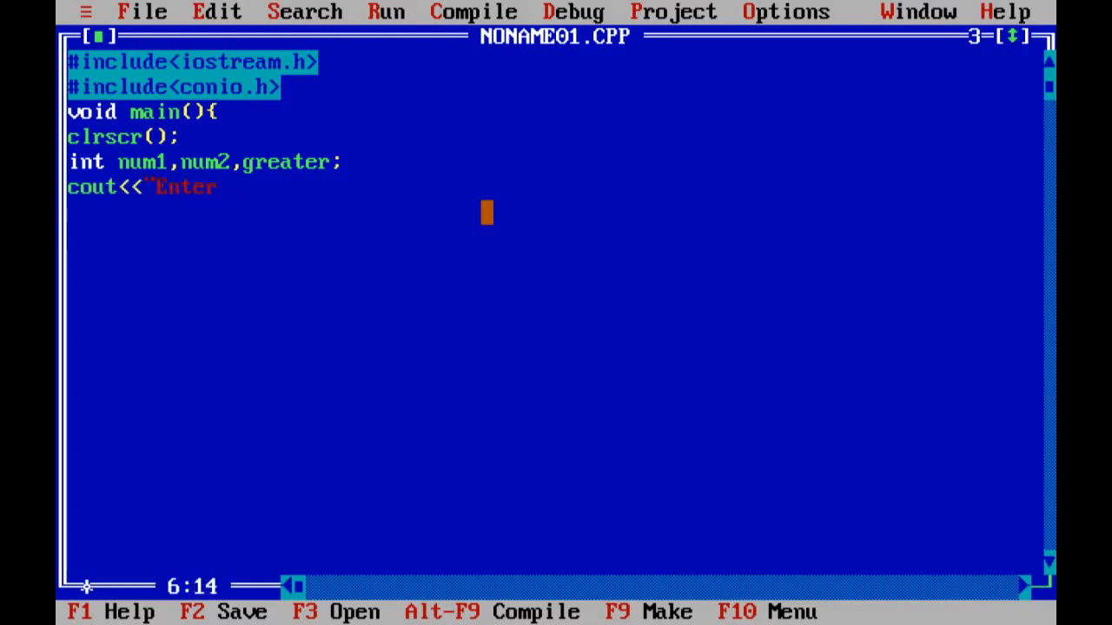
text(the frist Num)
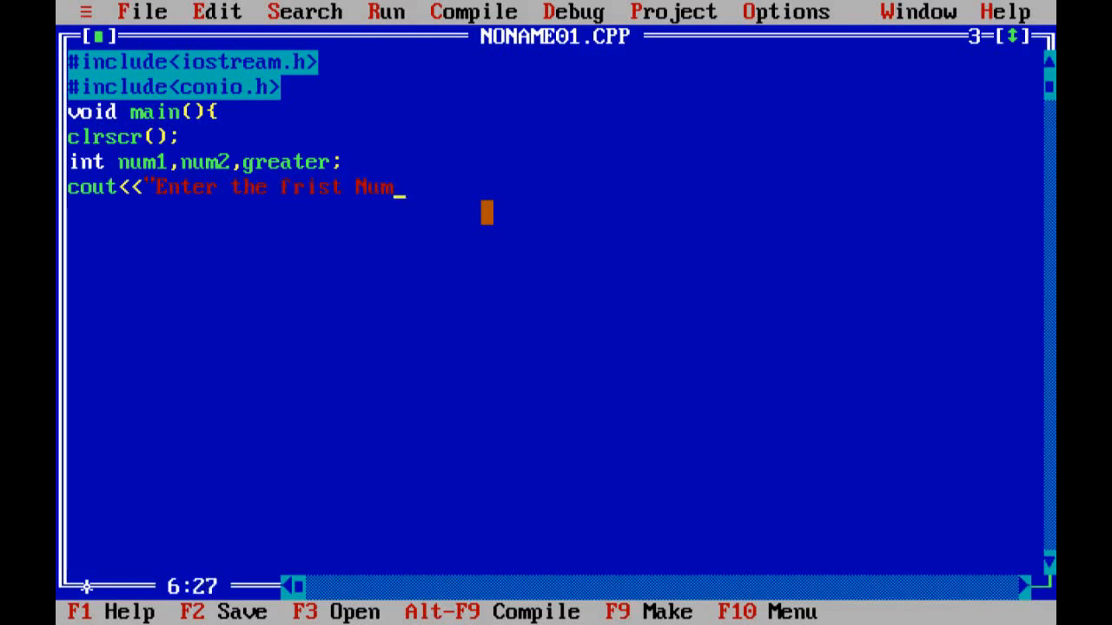
text(ber)
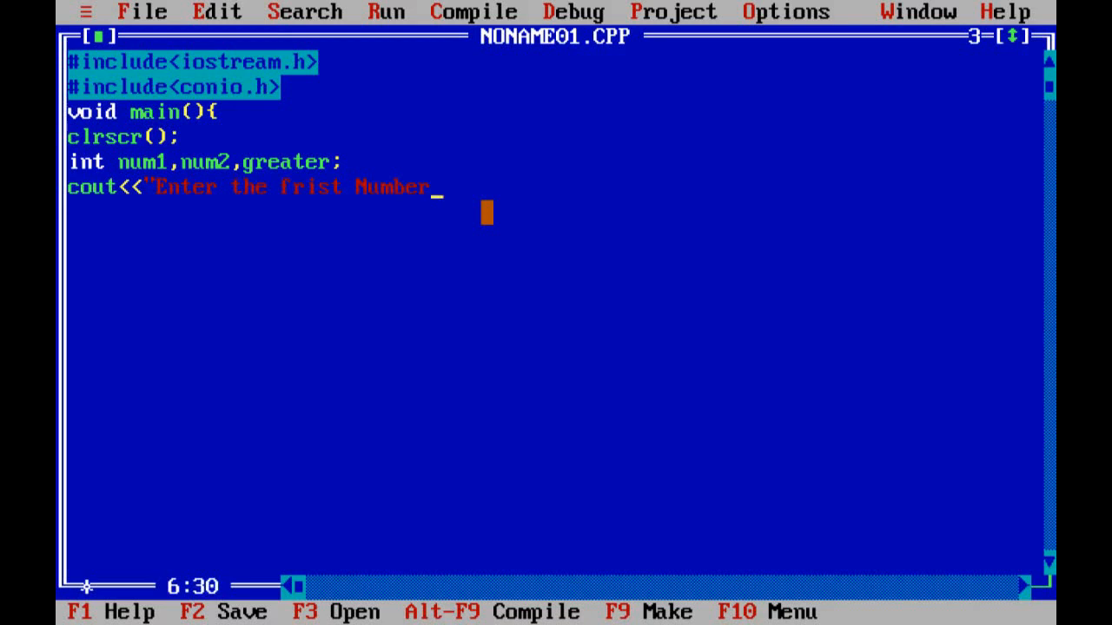
text(")
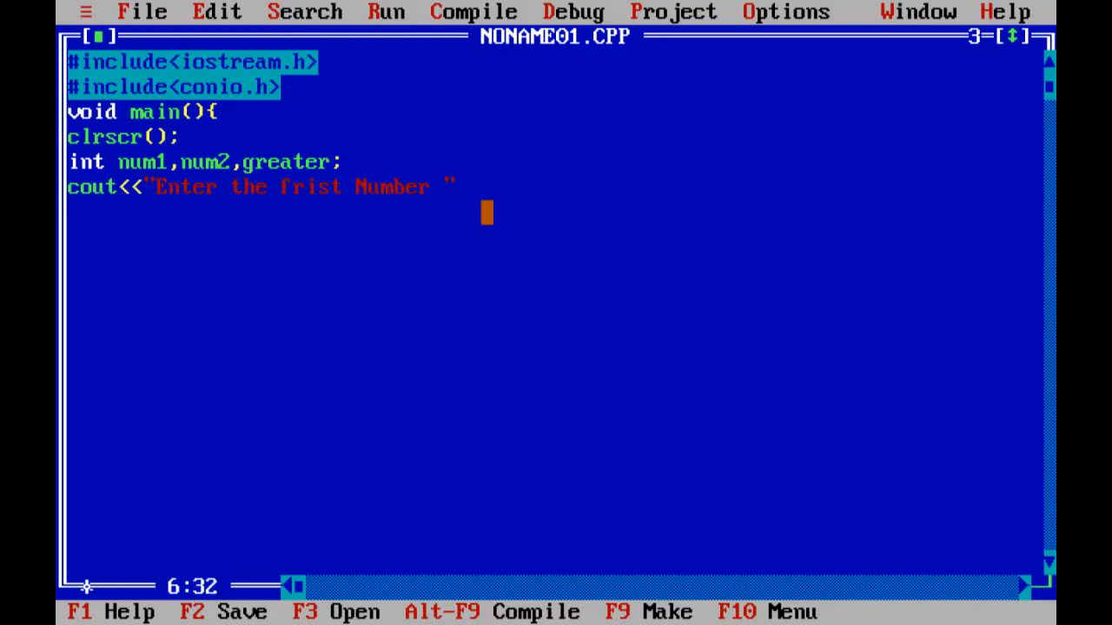
text(<<end)
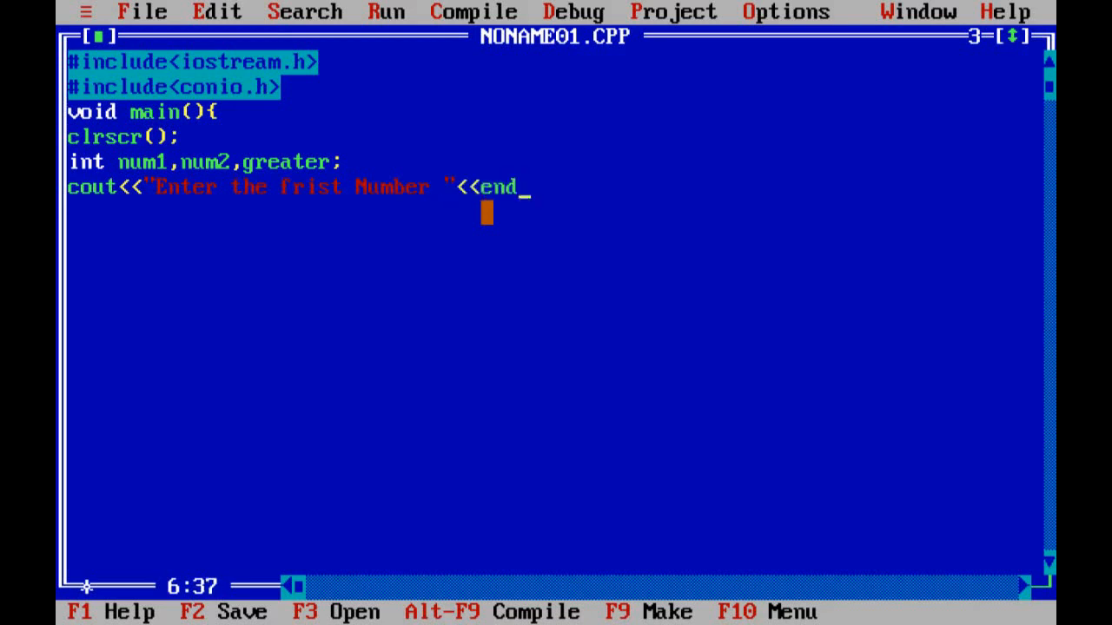
text(l;)
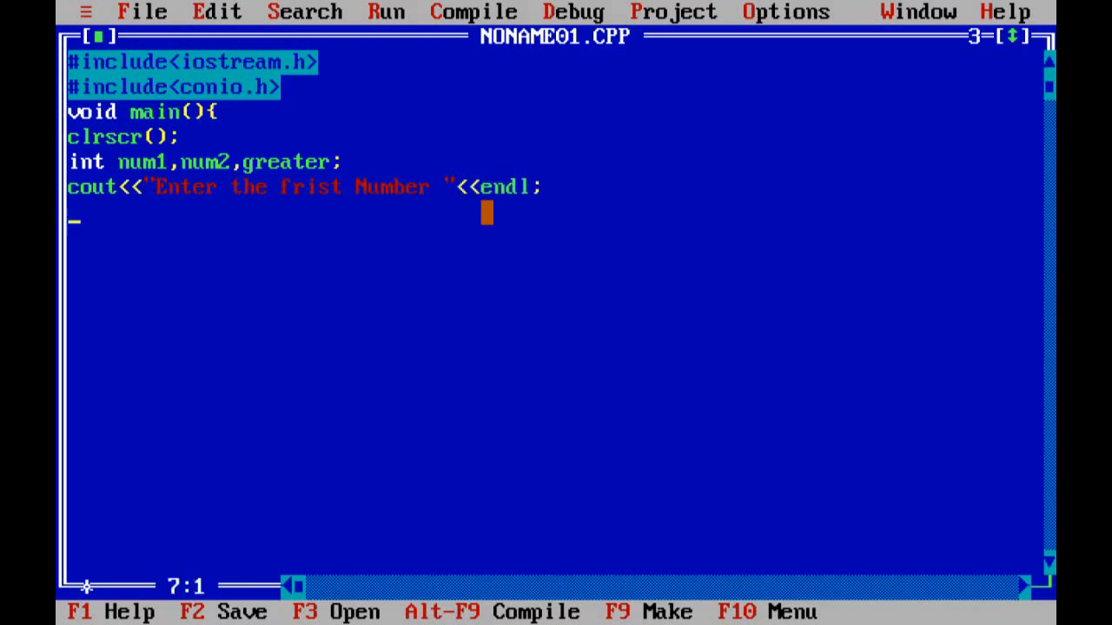
Read the first number with cin>>num1.
text(cin)
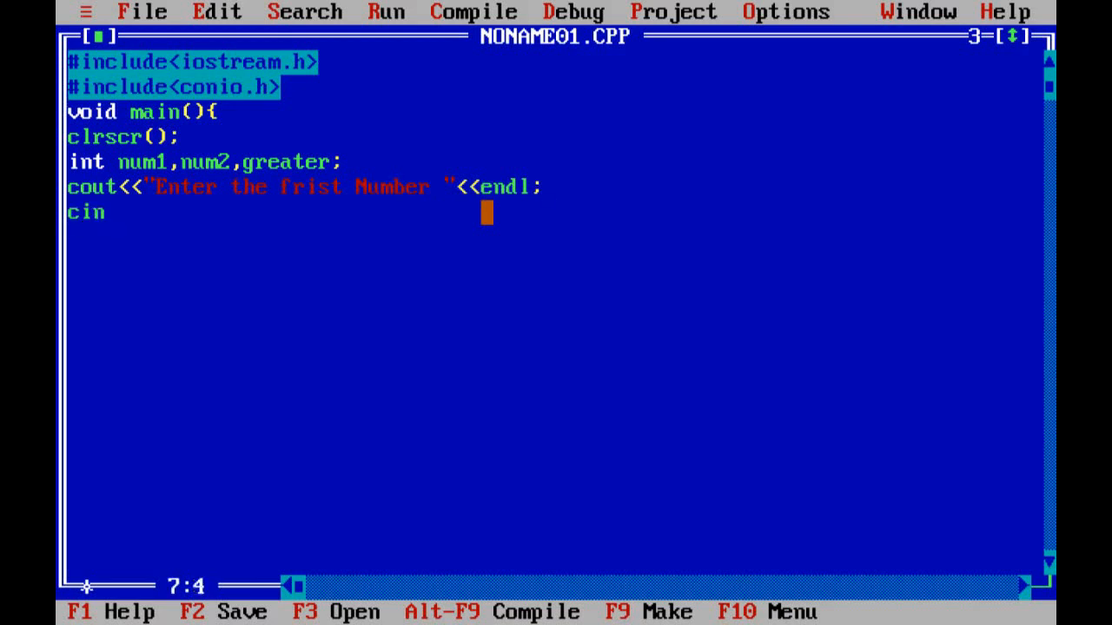
text(>>)
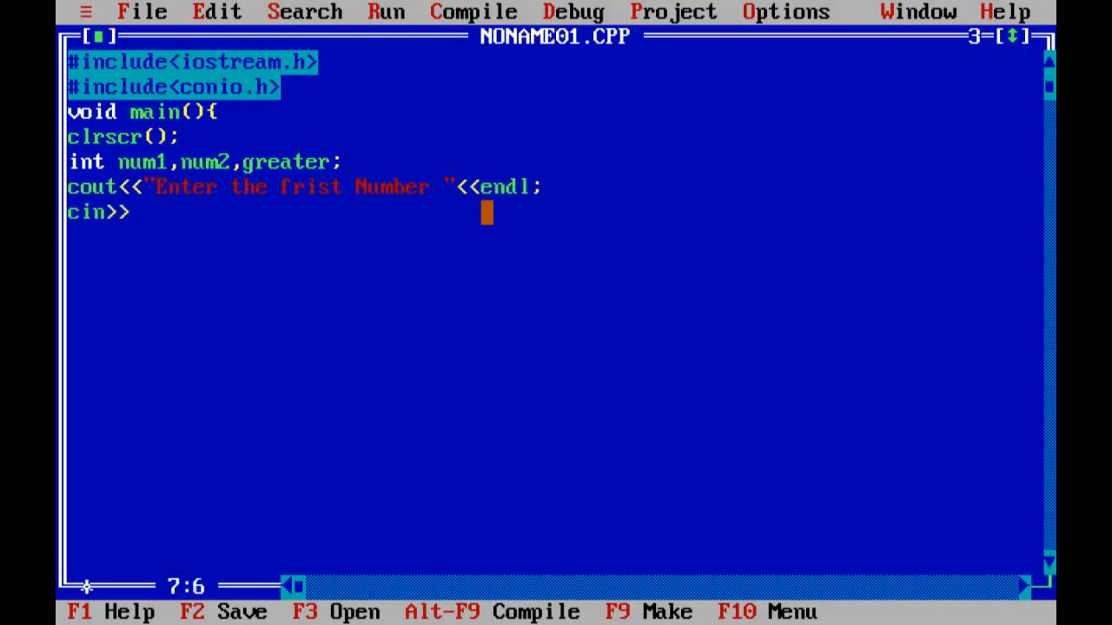
text(num)
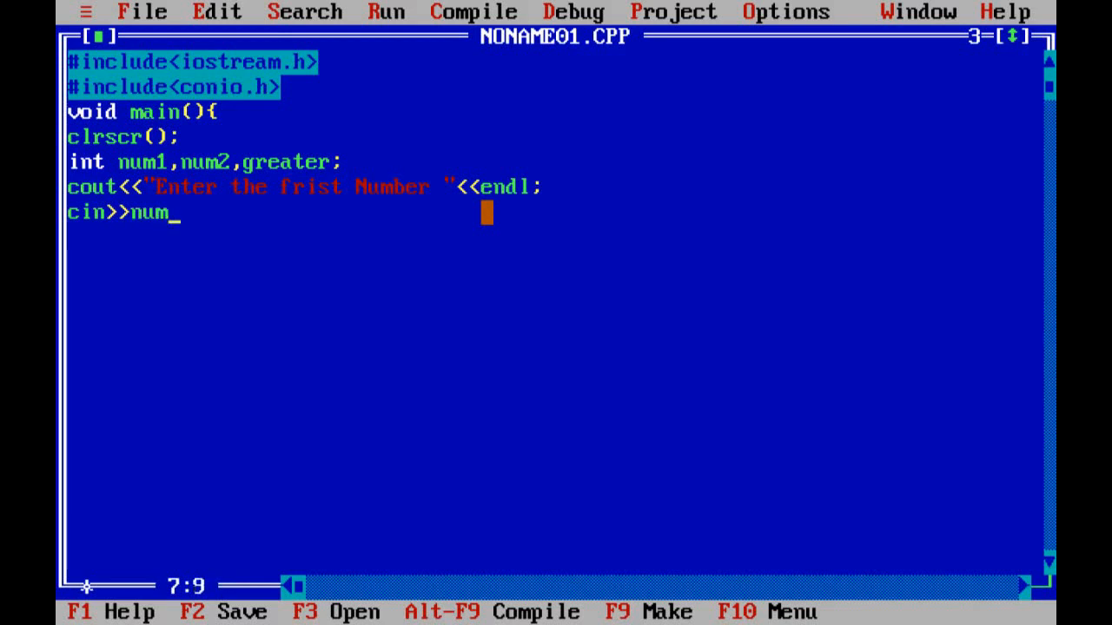
text(1;)
text(co)
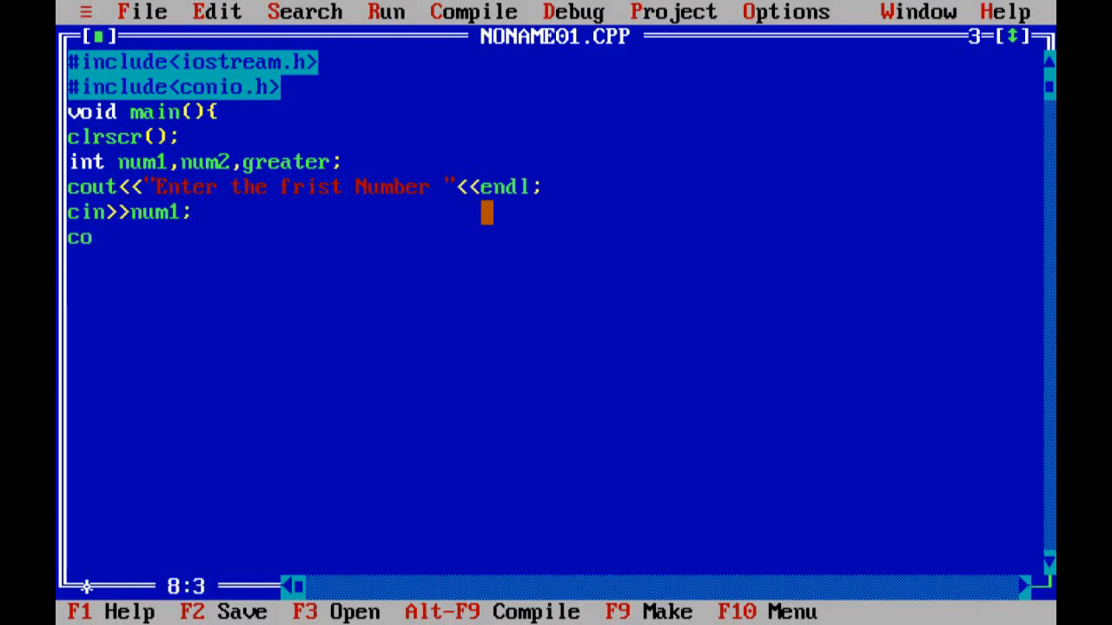
Write the cout line printing "Enter the Second Number" followed by endl.
text(ut<<)
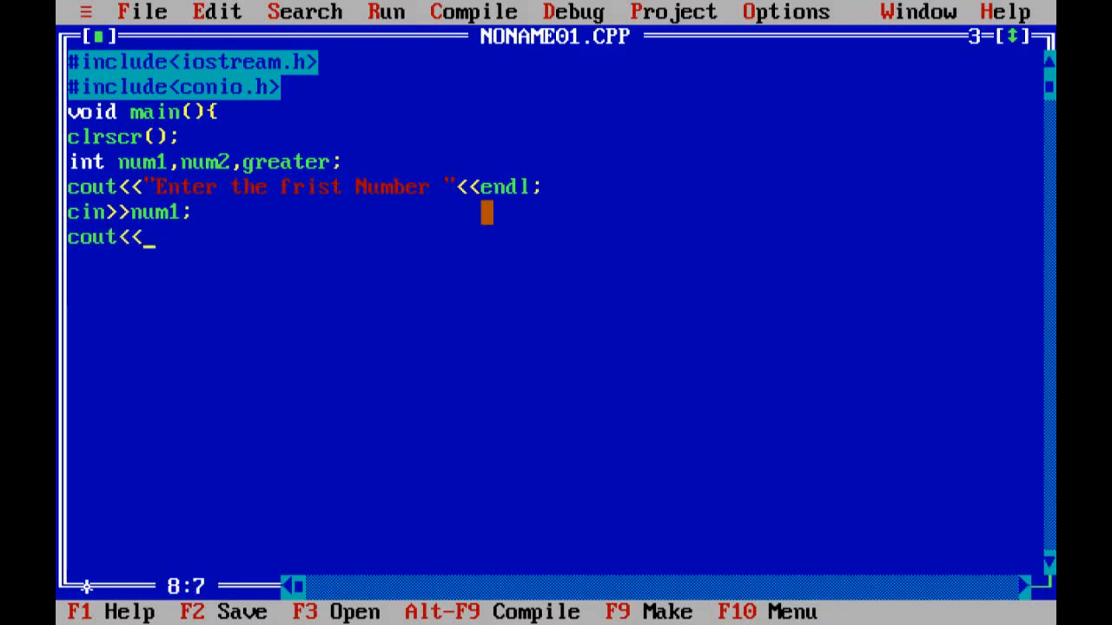
text("E)
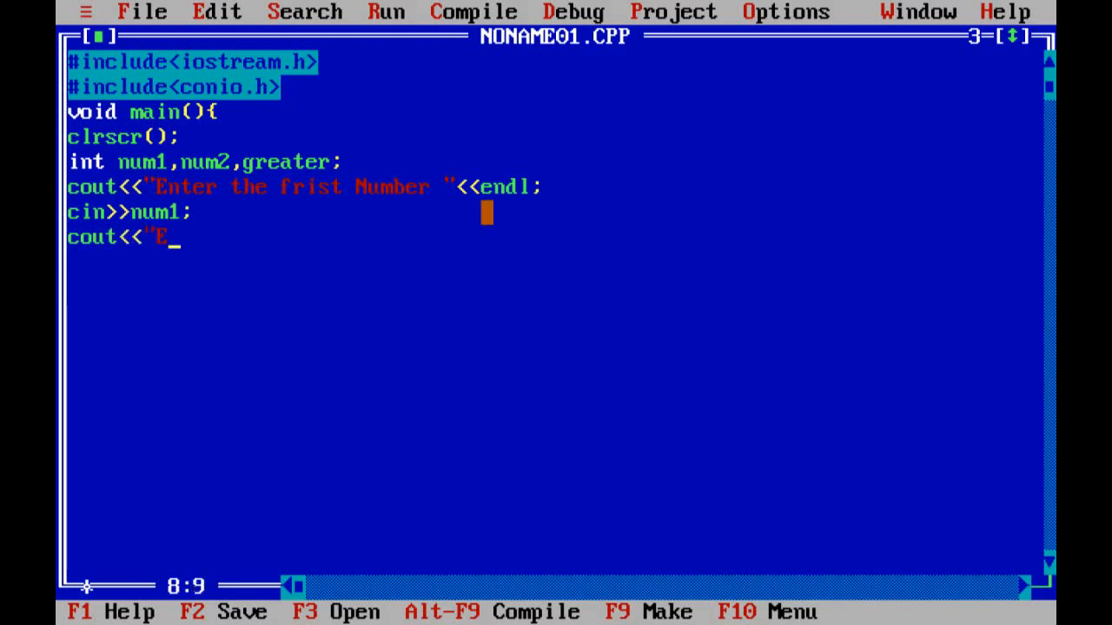
text(nter)
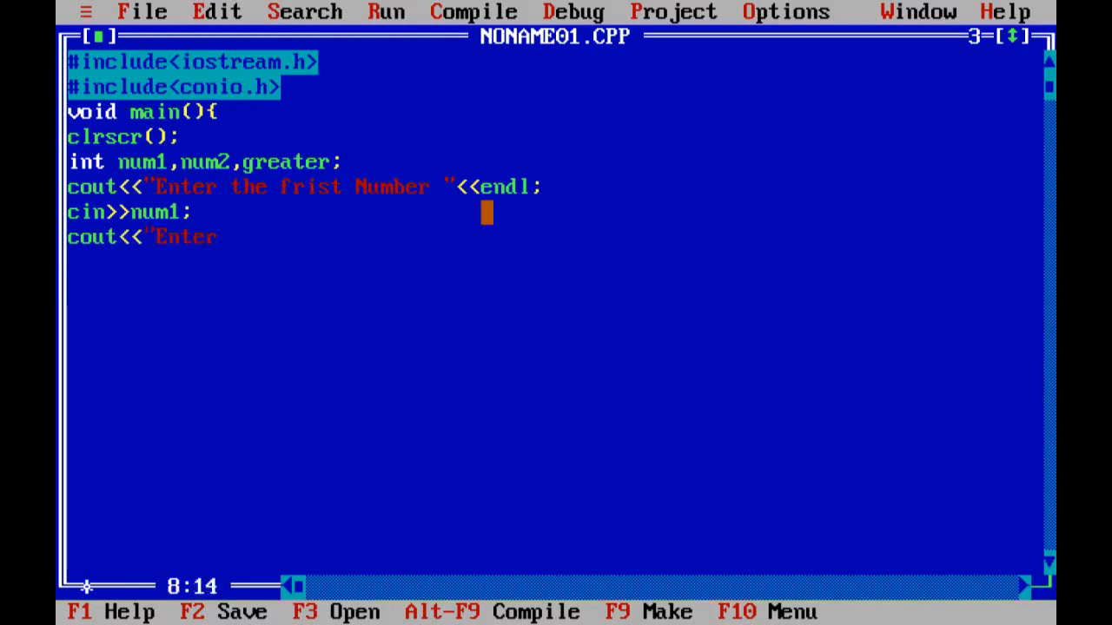
text(the S)
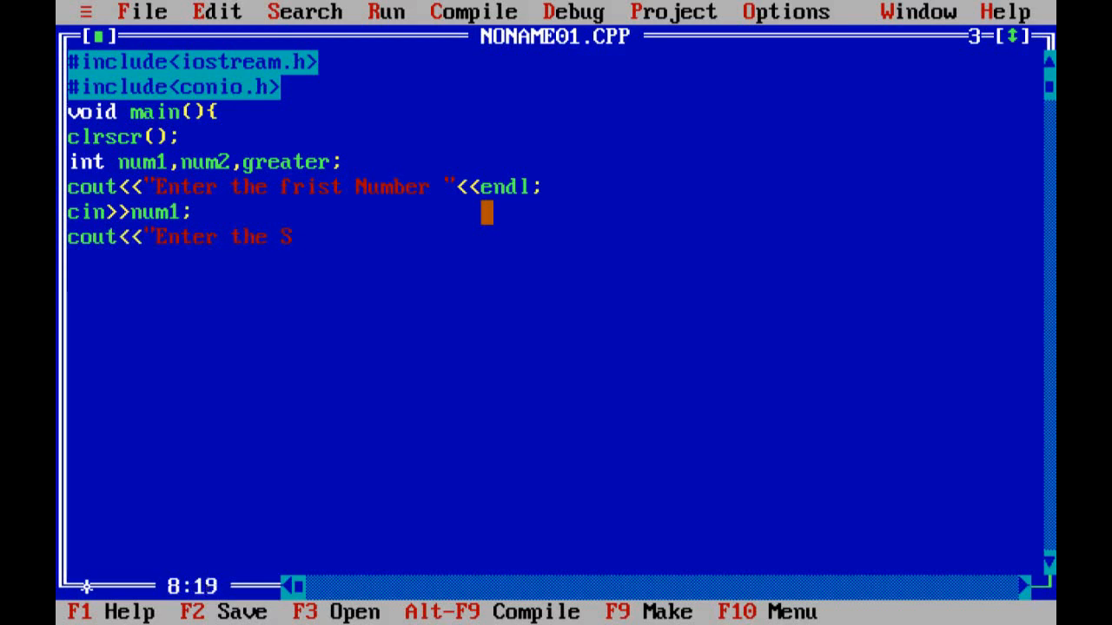
text(econd)
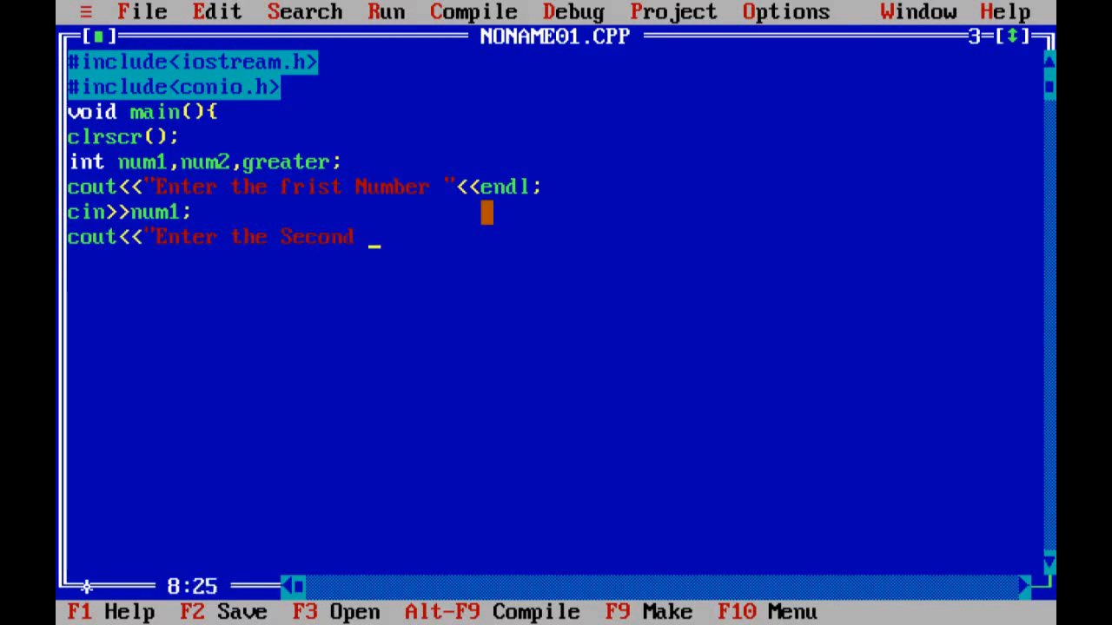
text(Number)
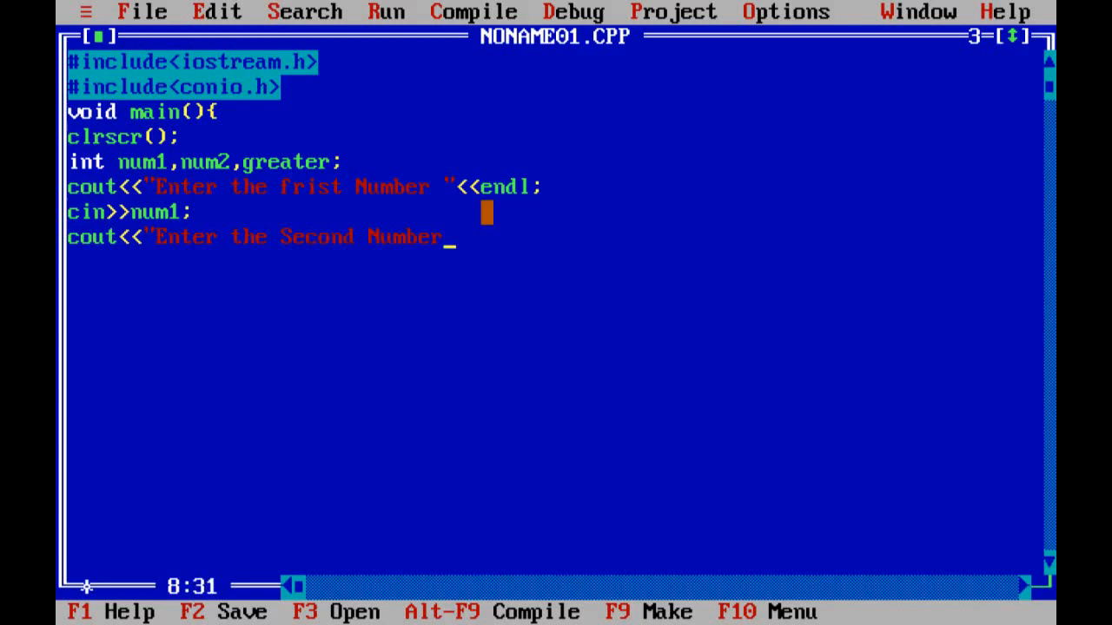
text("<<)
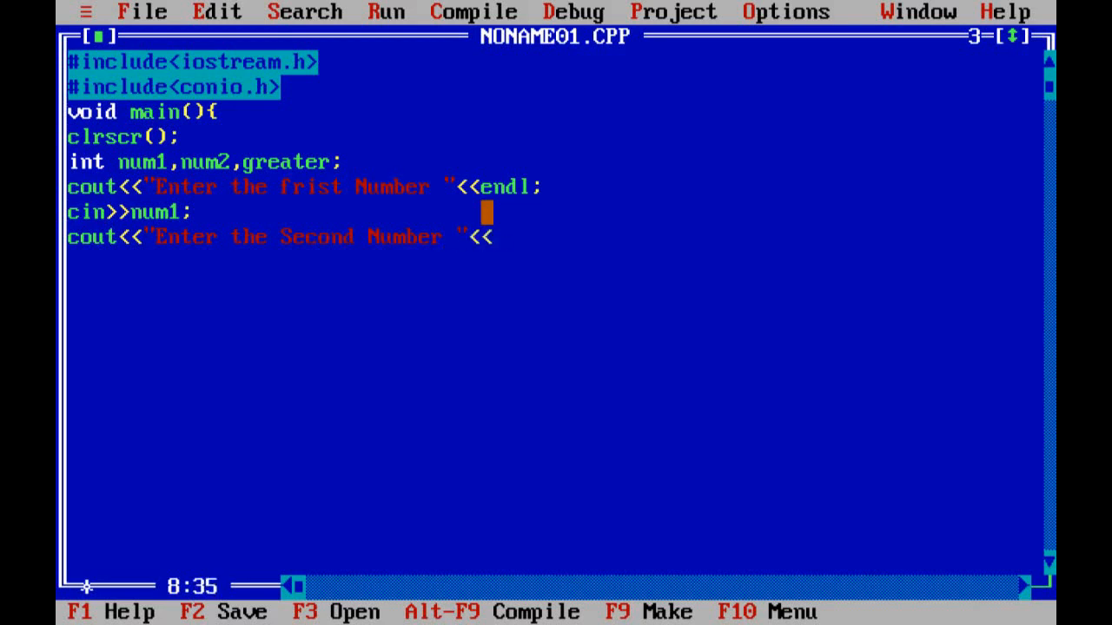
text(endl;)
click(555, 262)
text(ci)
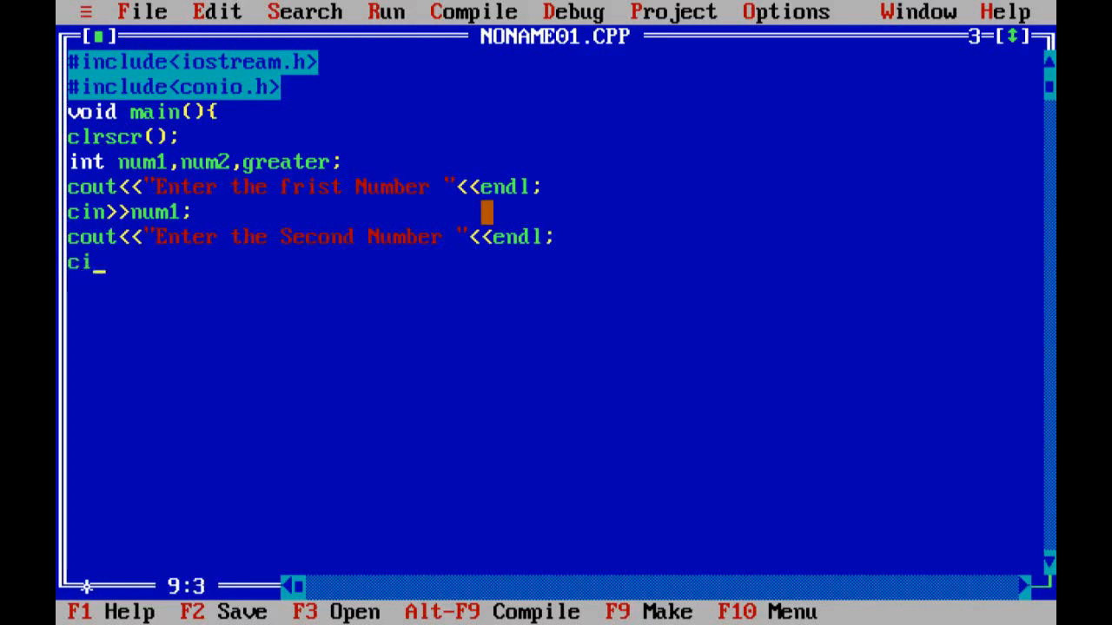
Add the cin<<num2; line and leave a blank line after it.
text(n<<)
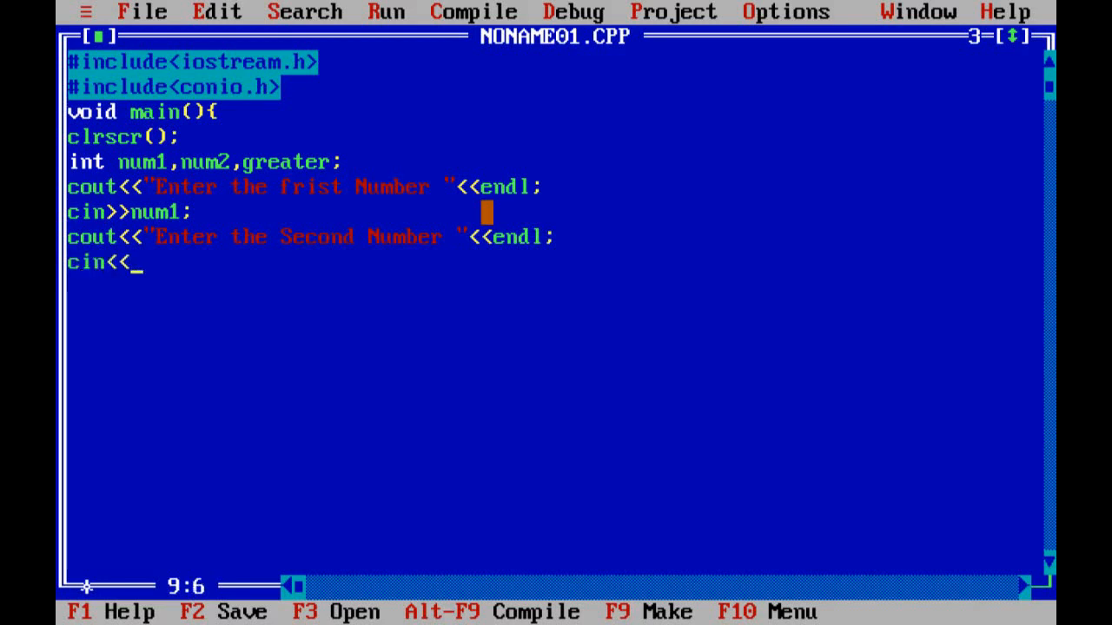
text(num2)
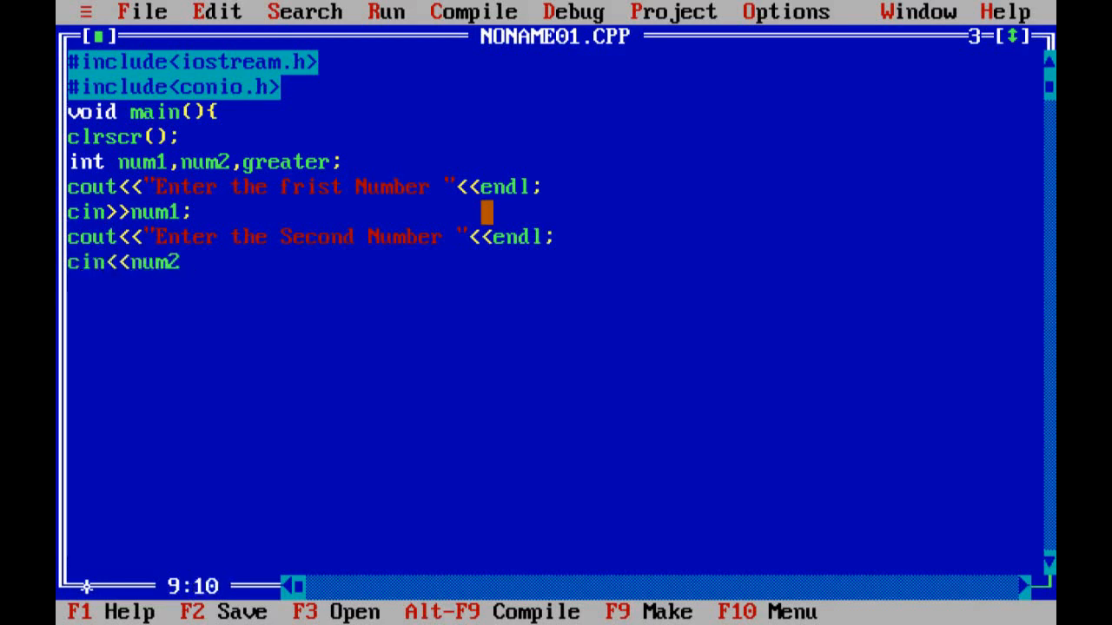
text(;)
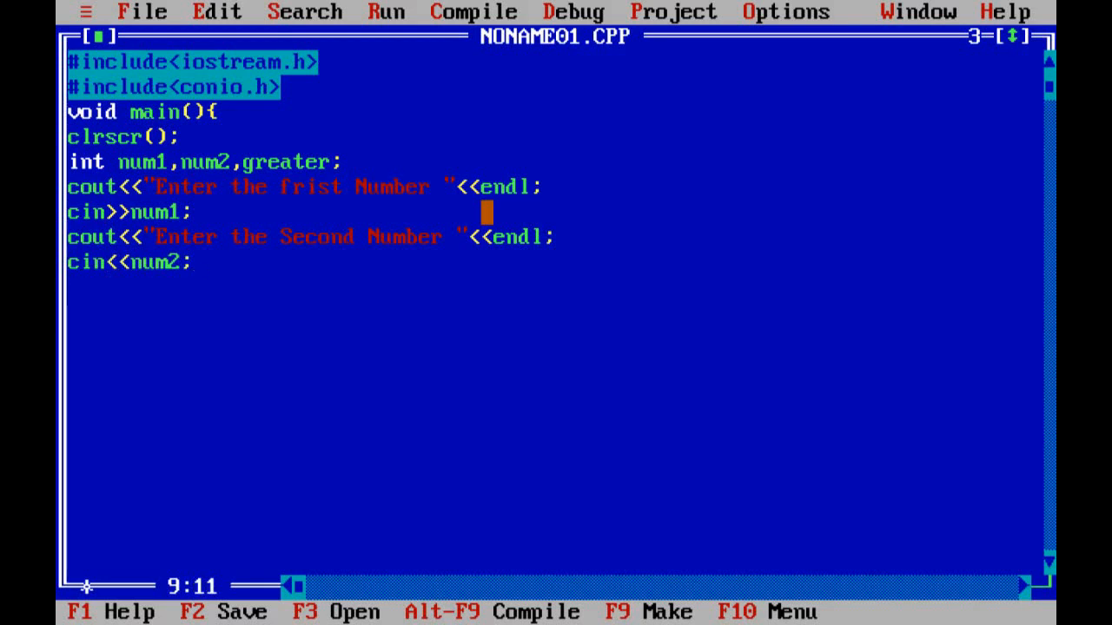
key(enter)
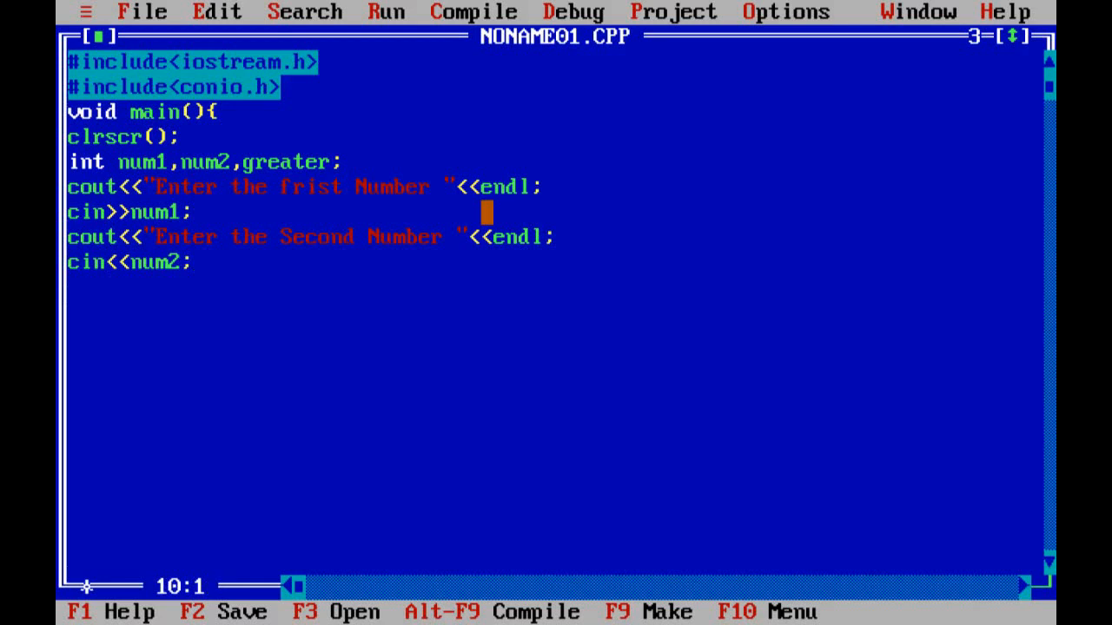
key(Enter)
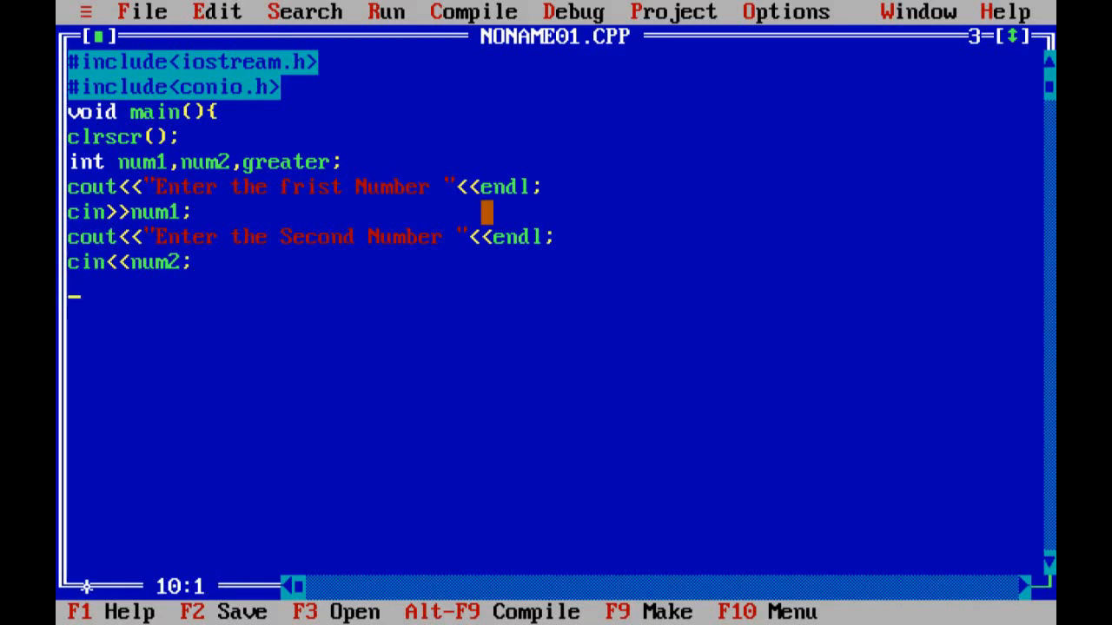
Start the assignment greater = num1>num2 ? as the ternary condition.
text(g)
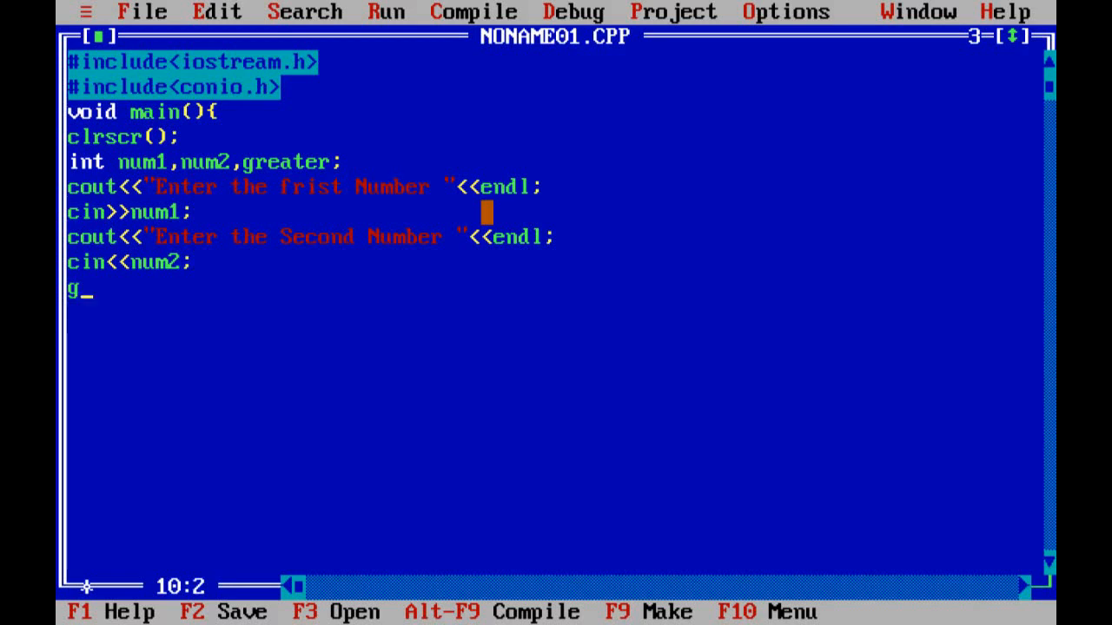
text(rea)
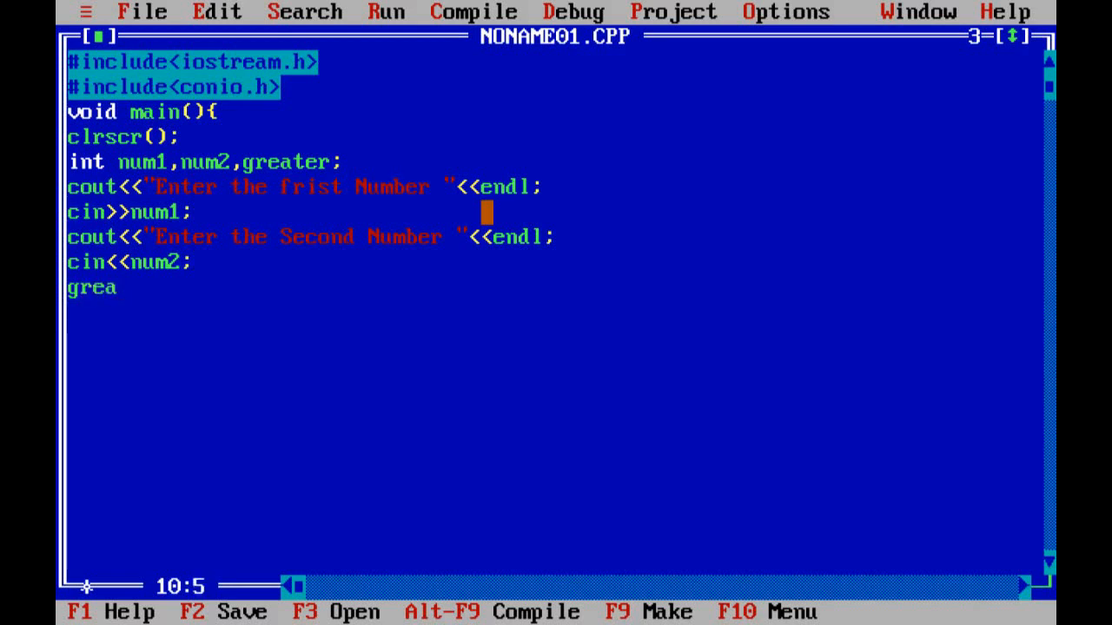
text(ter)
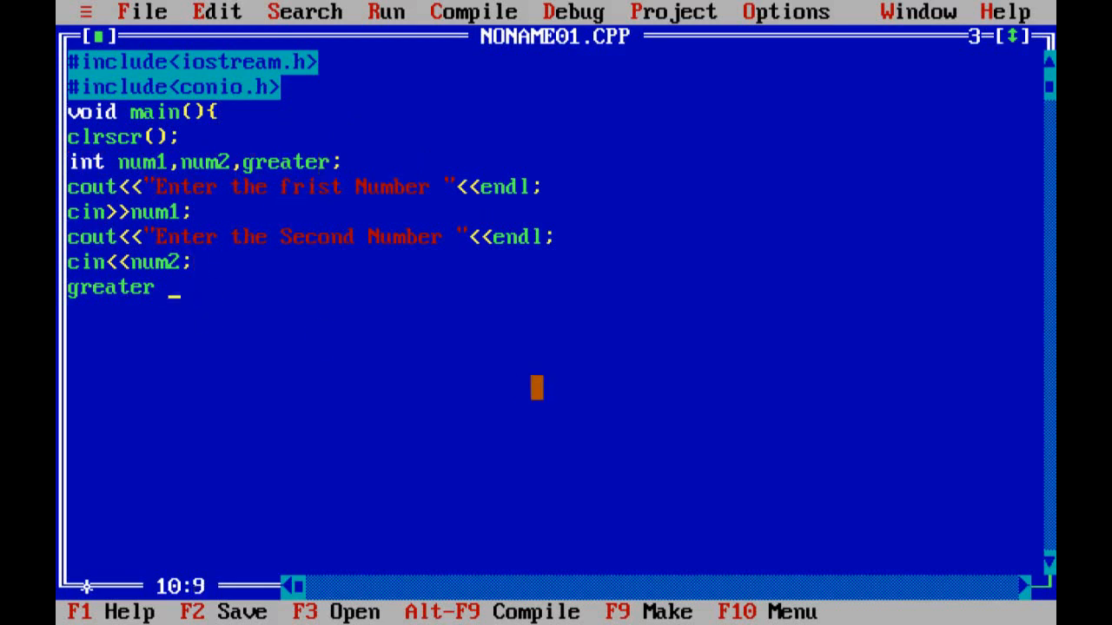
text(=)
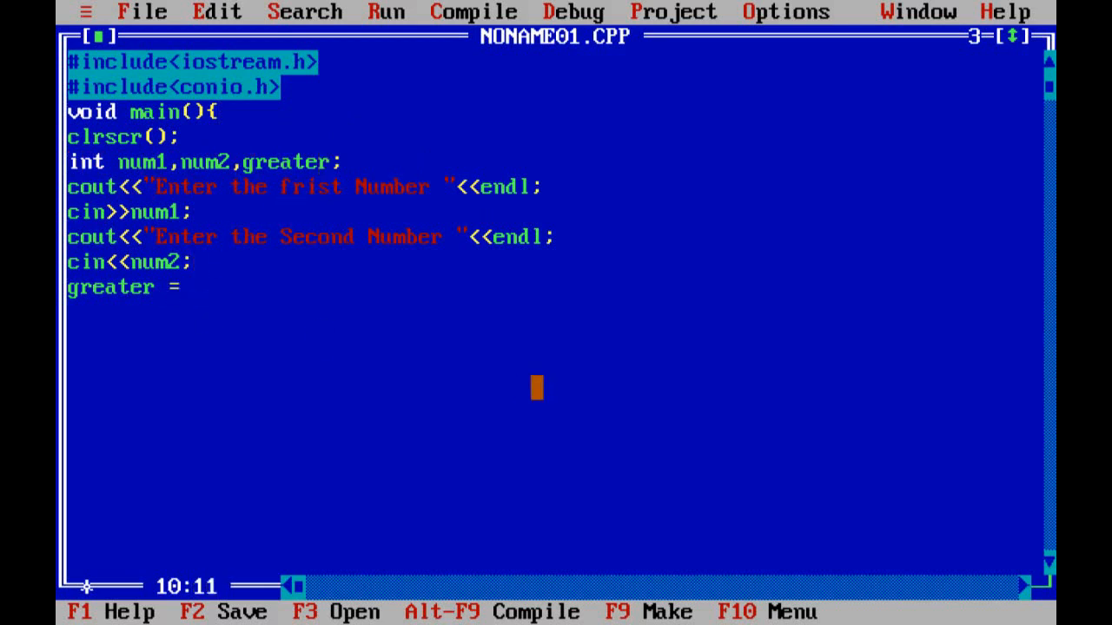
text(nu)
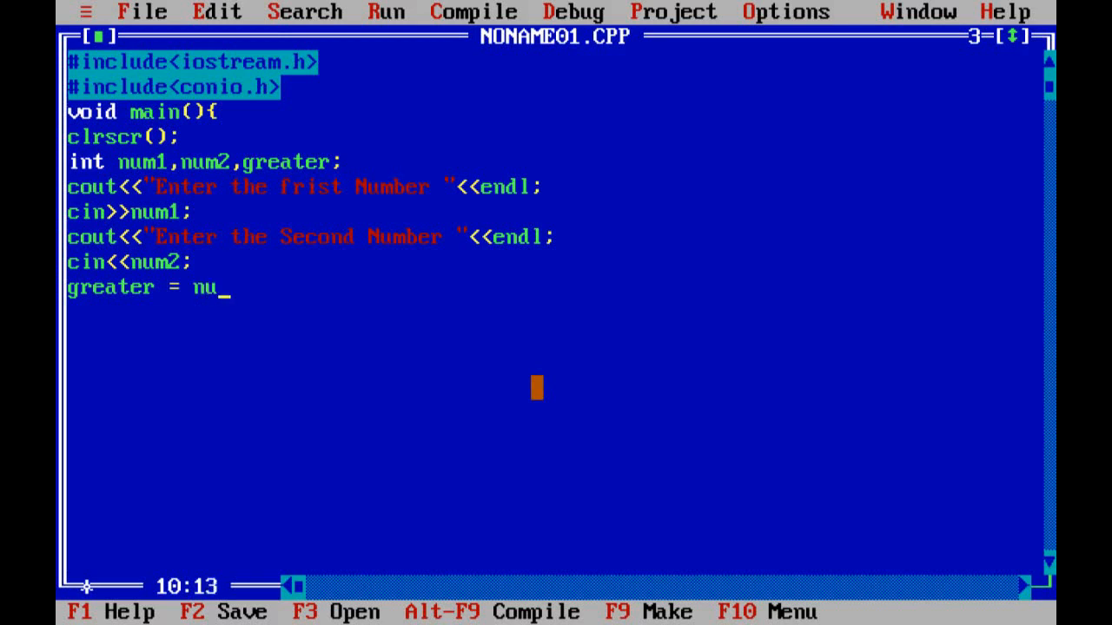
text(m1)
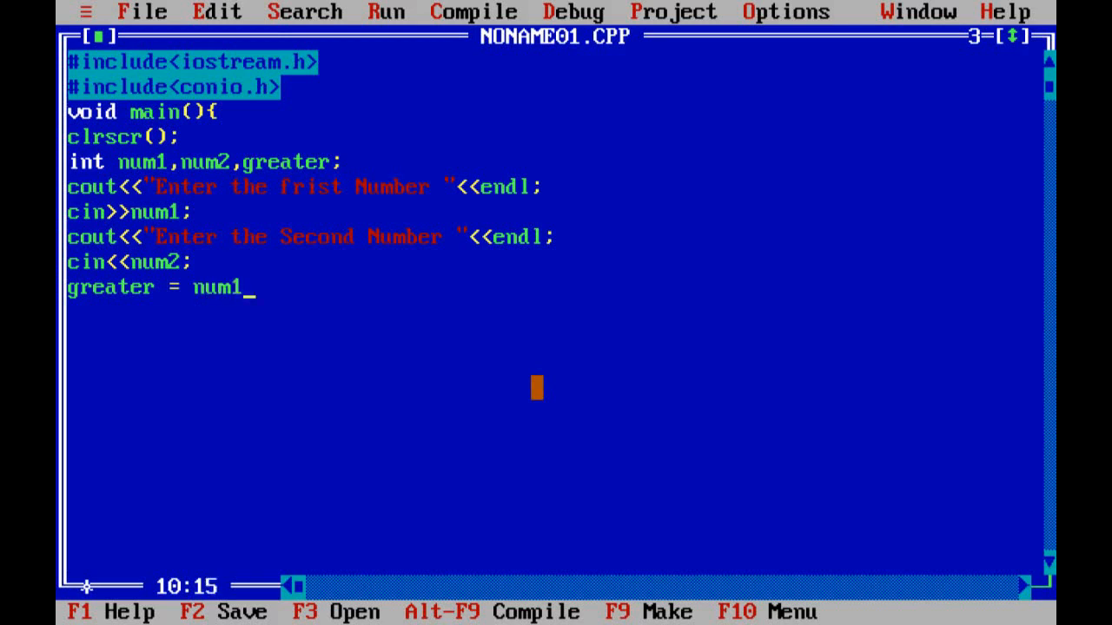
text(>num)
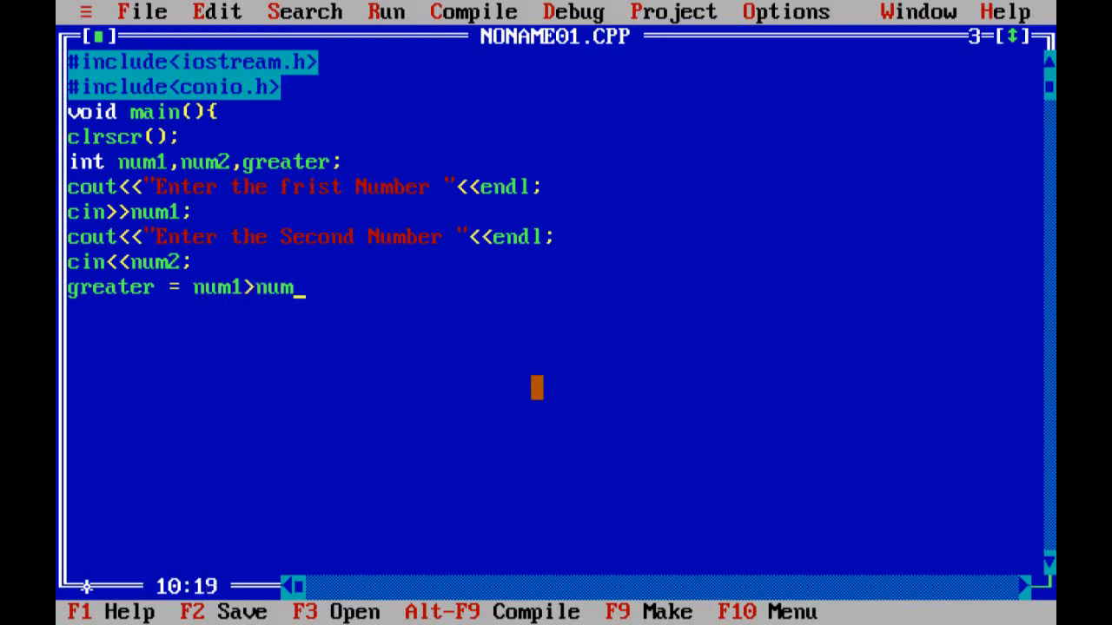
text(2)
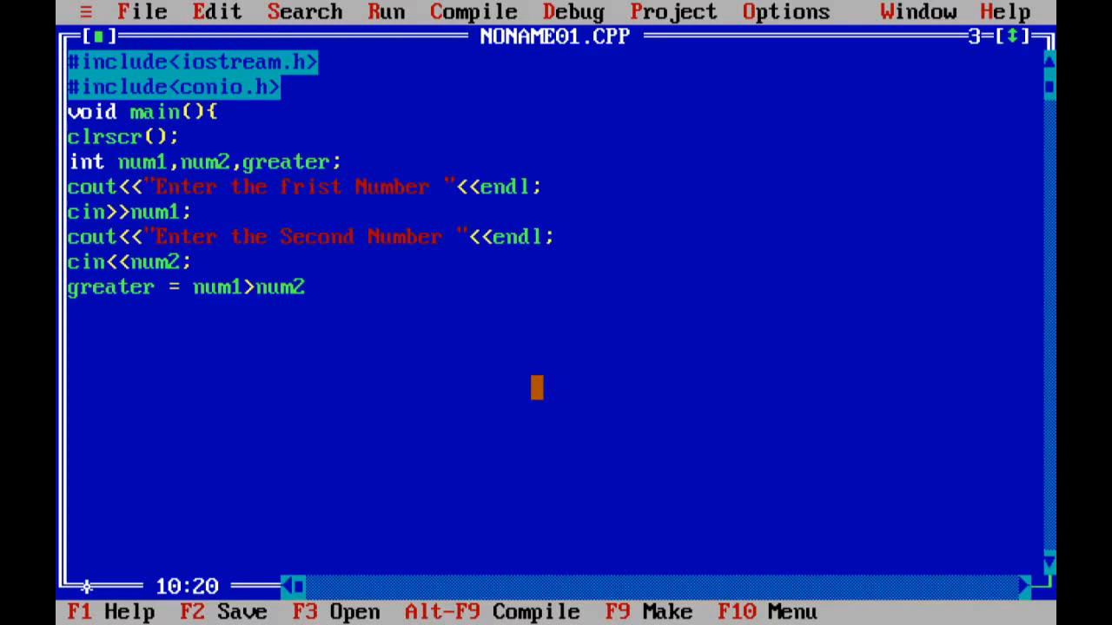
text(?)
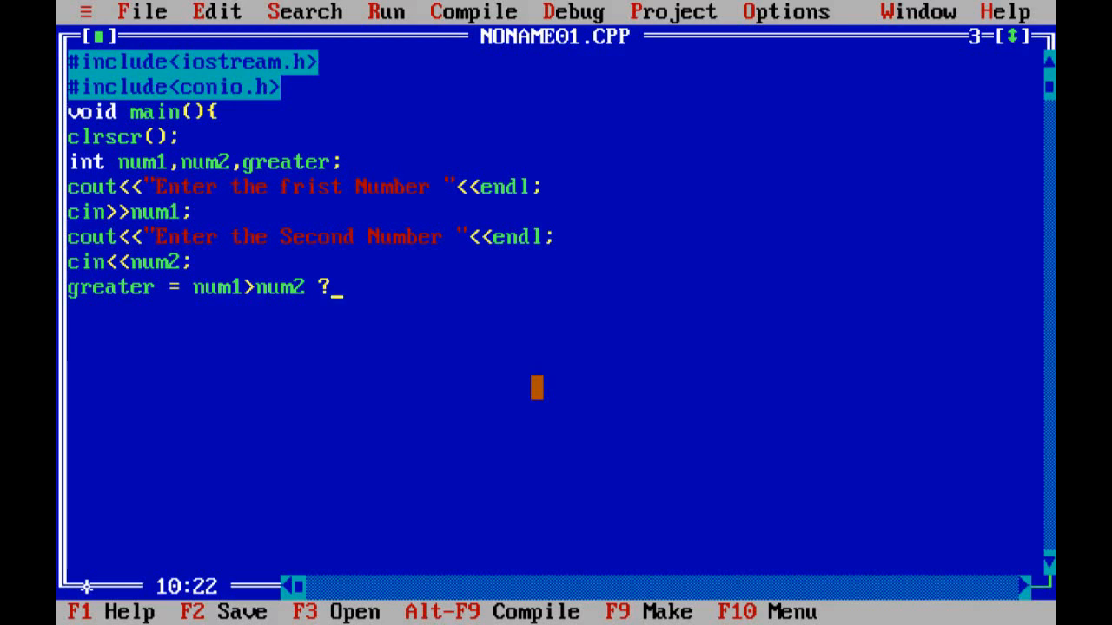
Complete the ternary with num1:num2; to pick the larger number.
text(")
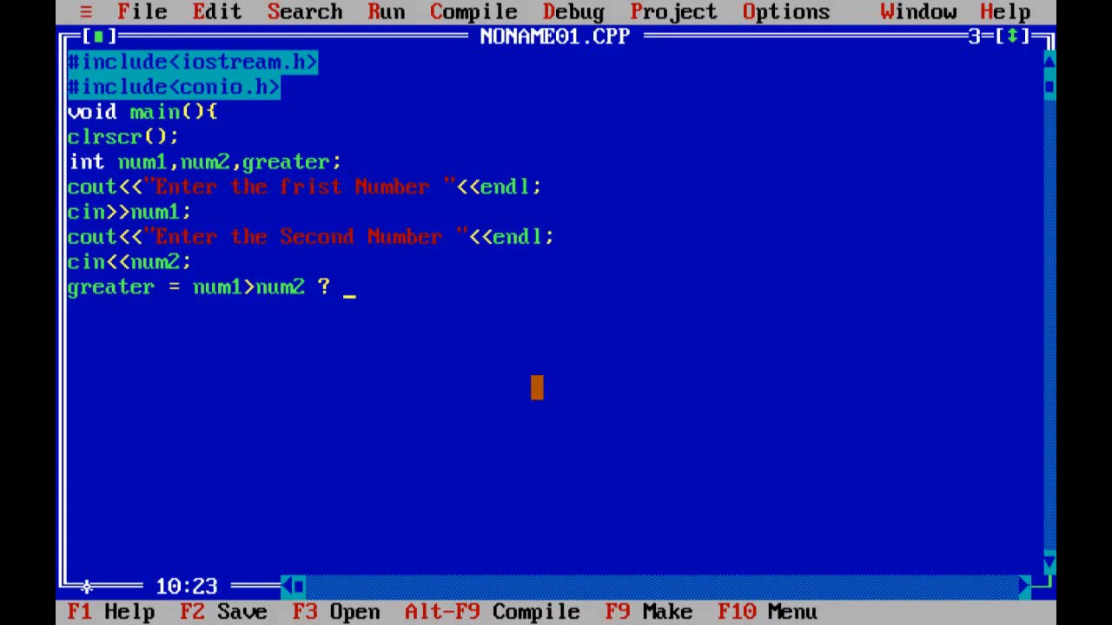
text(num1)
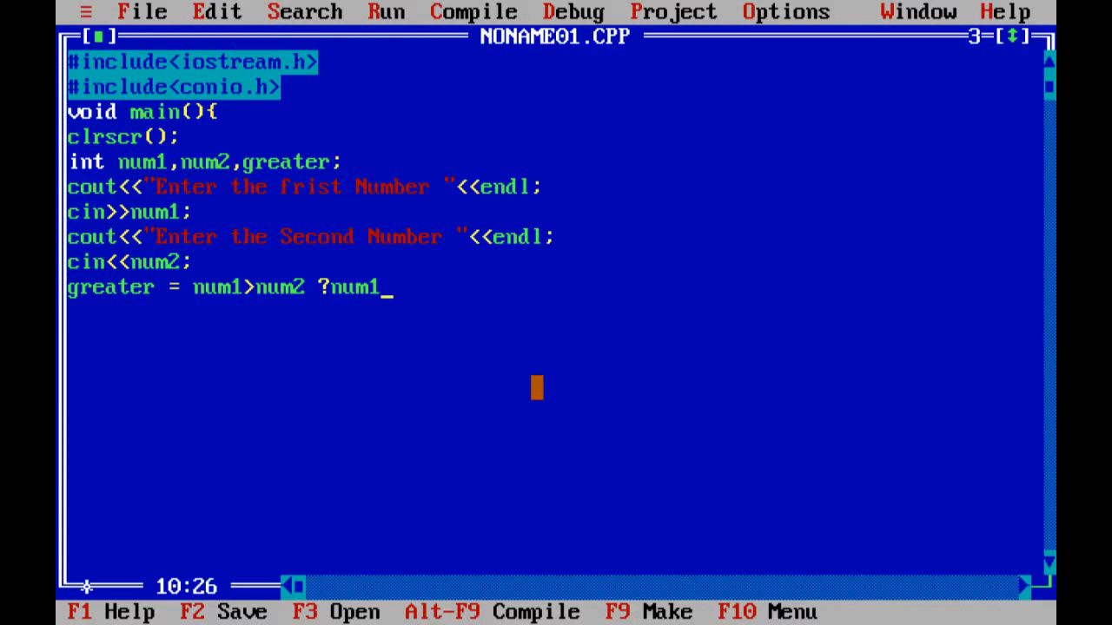
text(:)
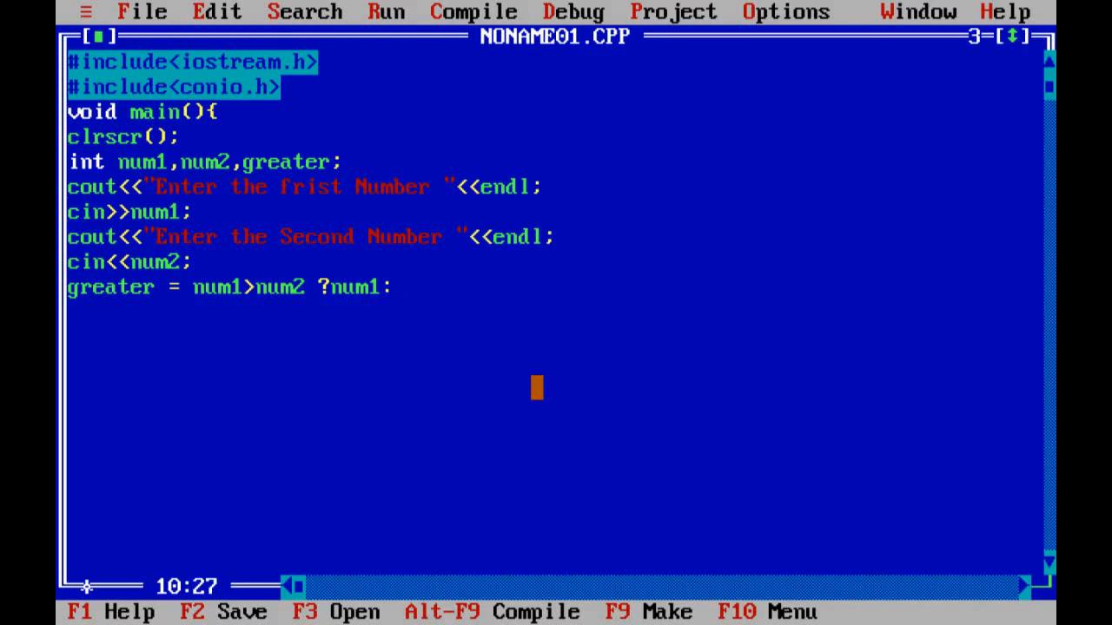
text(num)
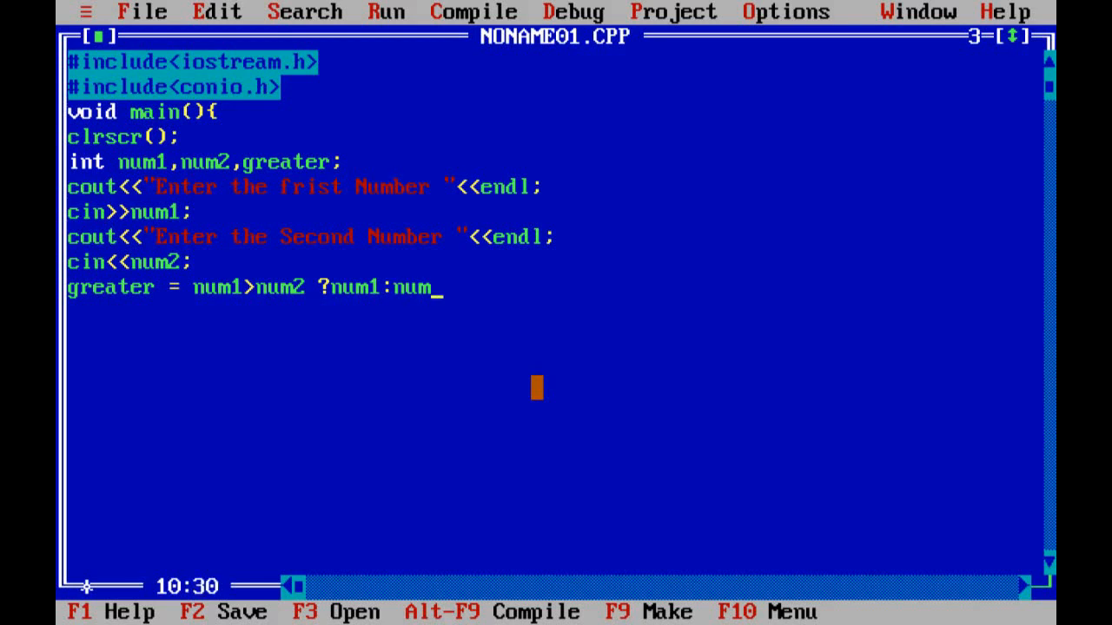
text(2)
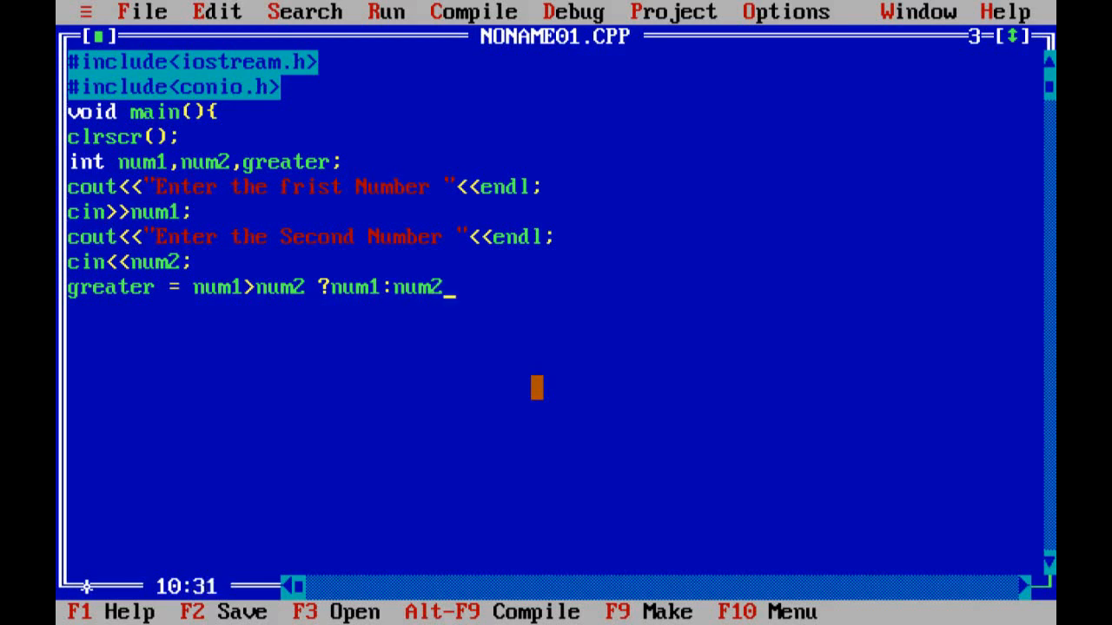
text(;)
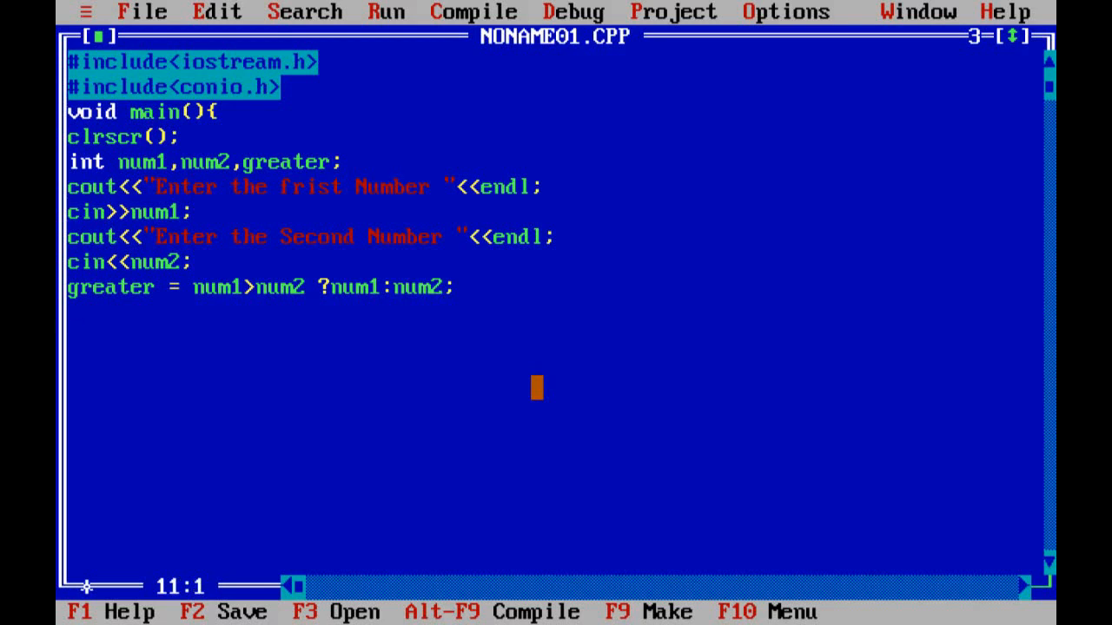
Write the cout line printing "The greater number is " followed by greater.
text(cout)
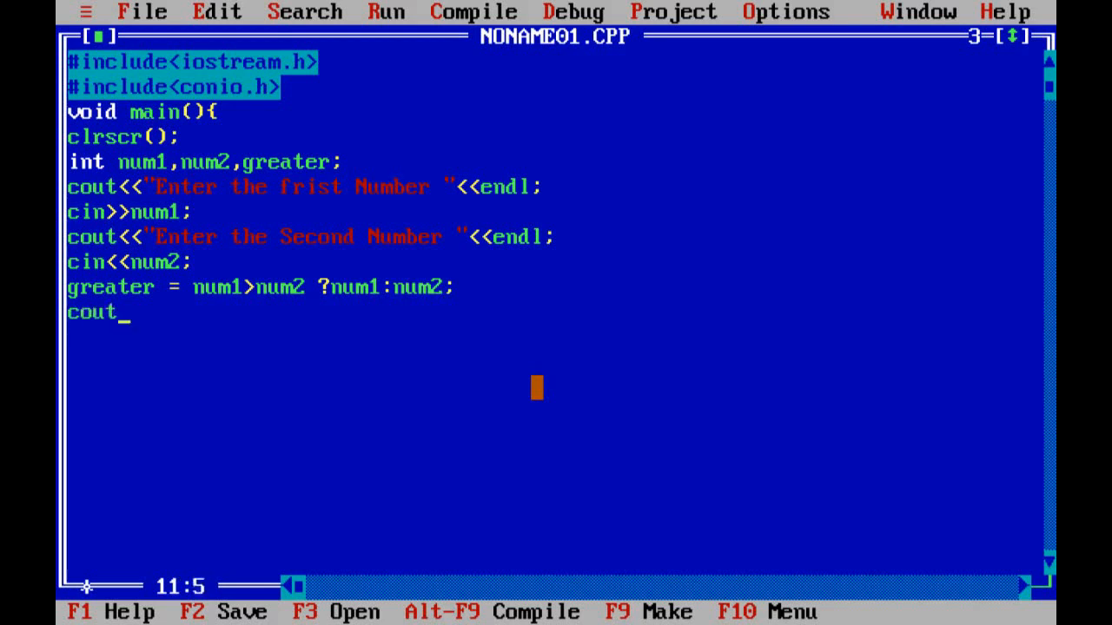
text(<<)
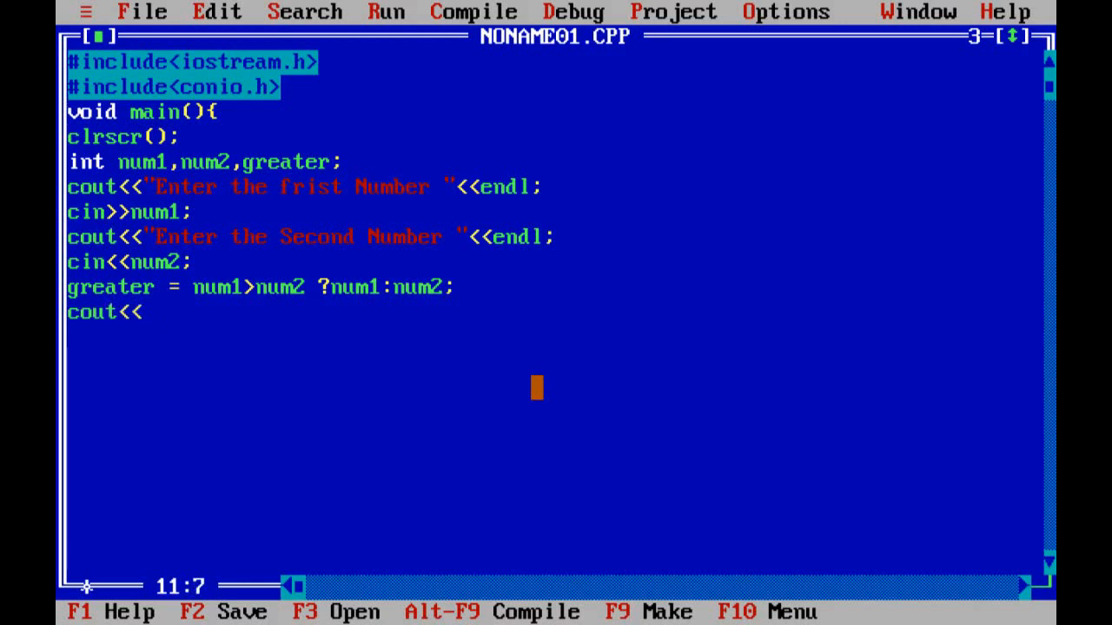
text("The g)
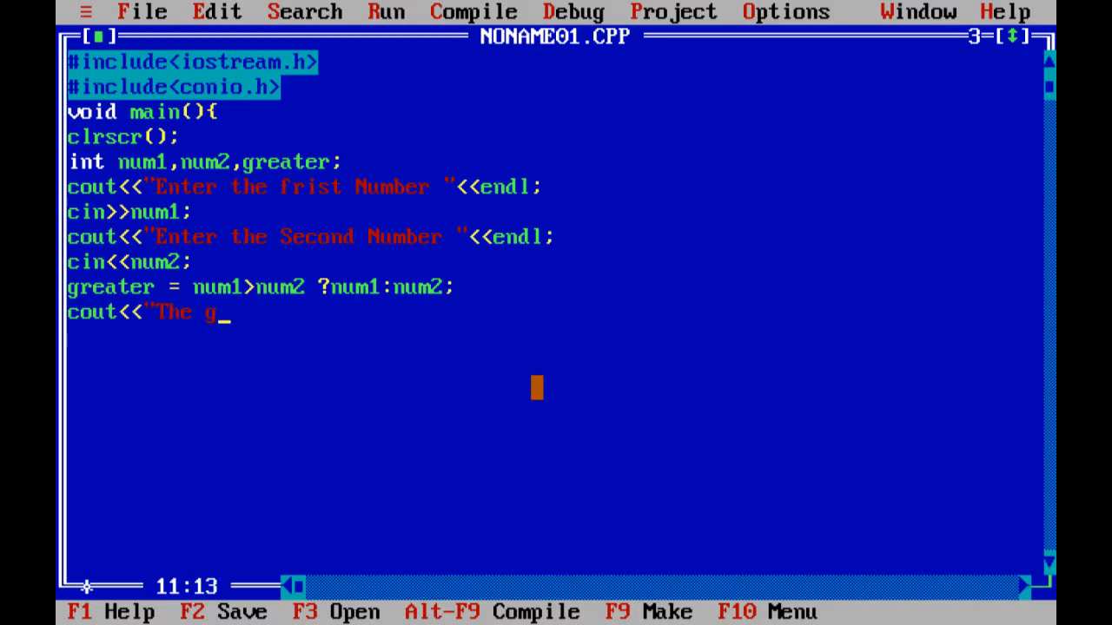
text(reater)
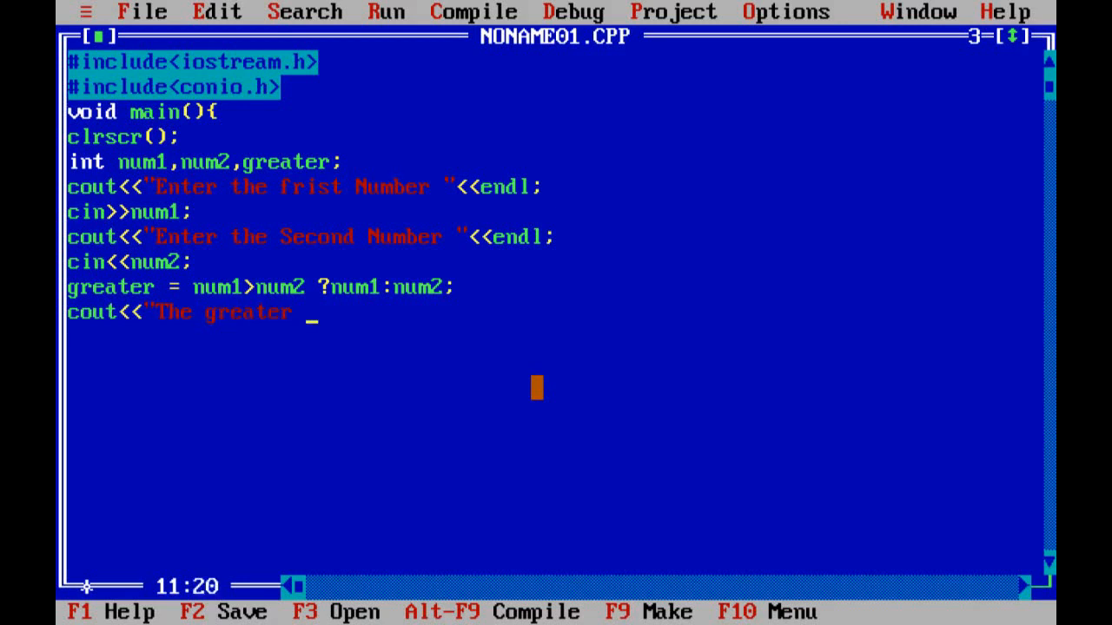
text(numbetr)
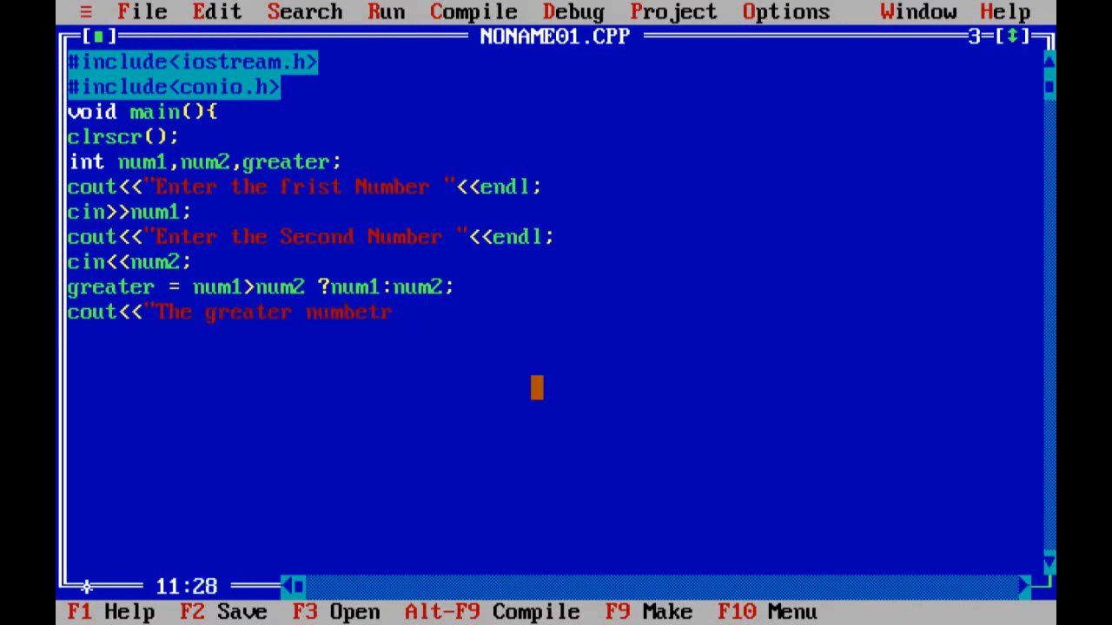
key(Backspace)
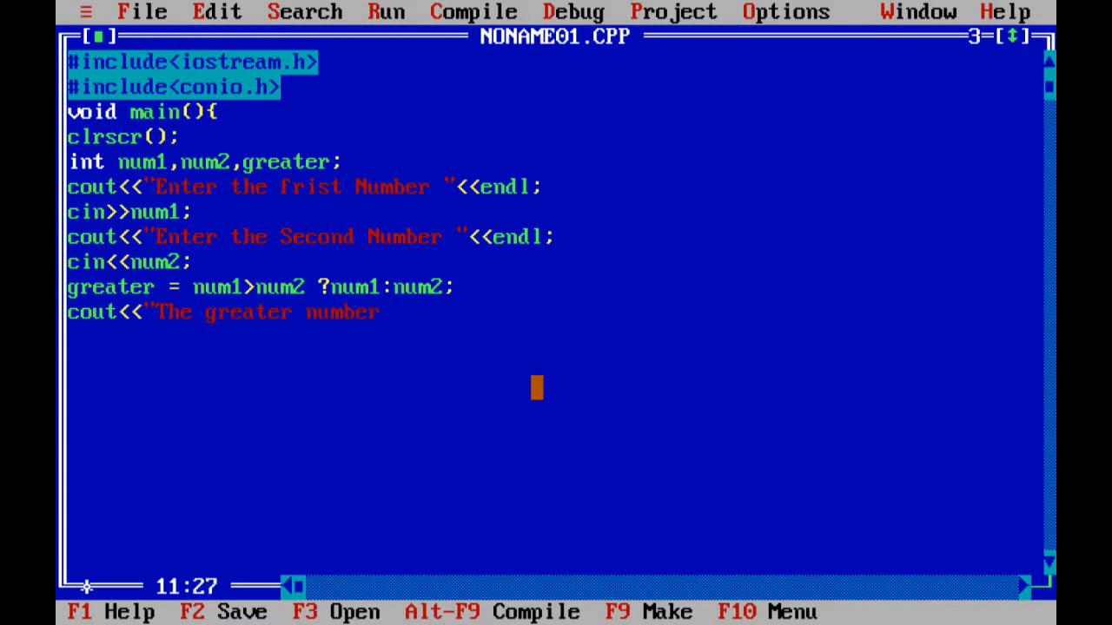
text(is)
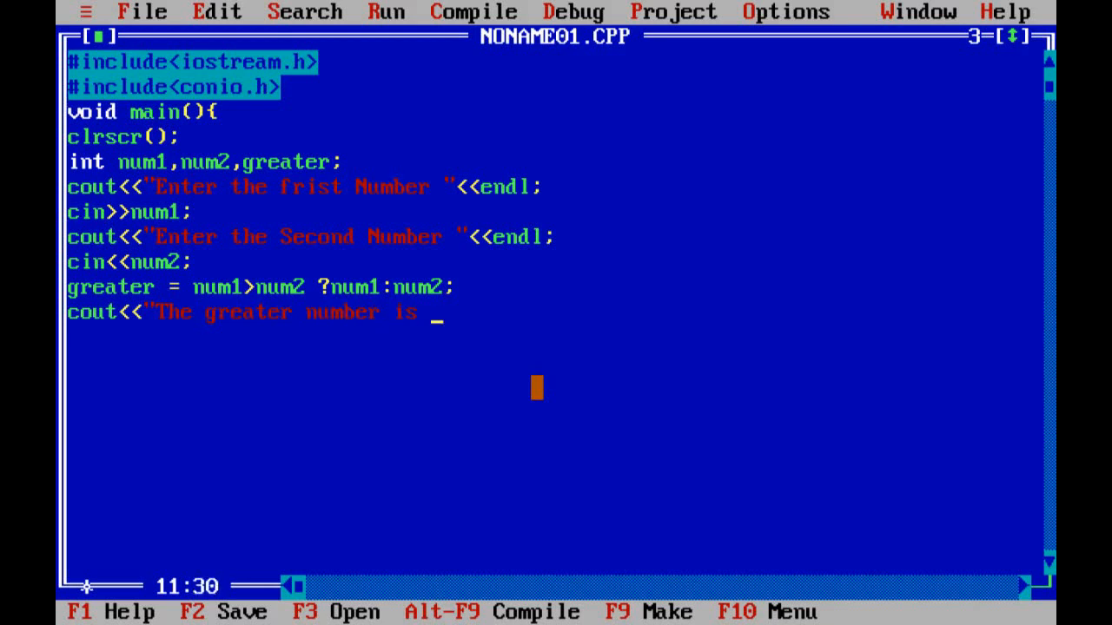
text(MM)
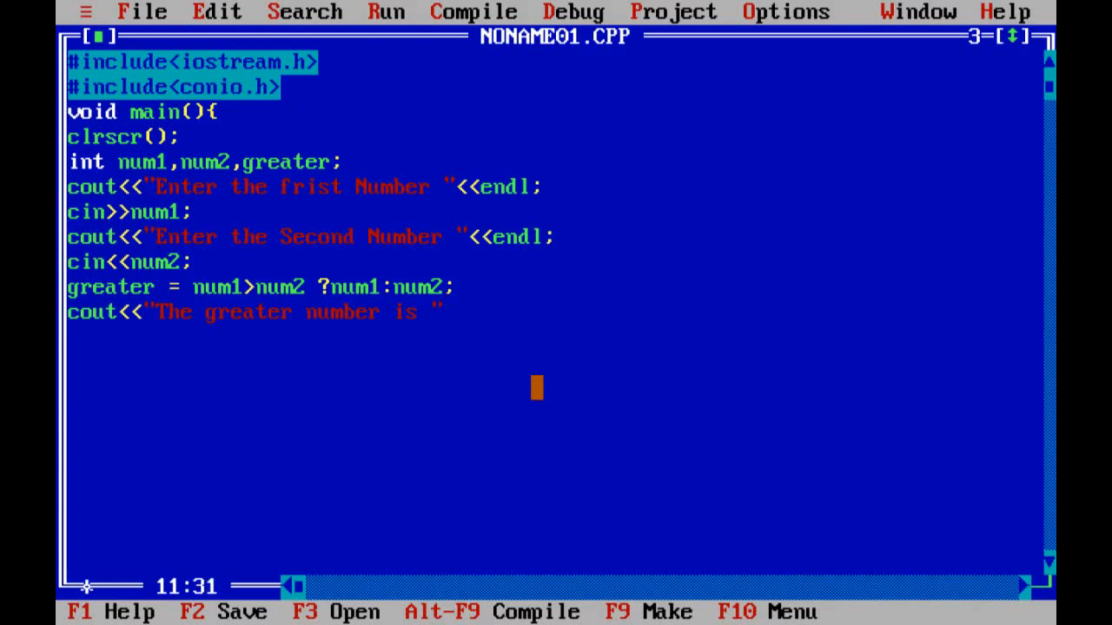
text(<<gr)
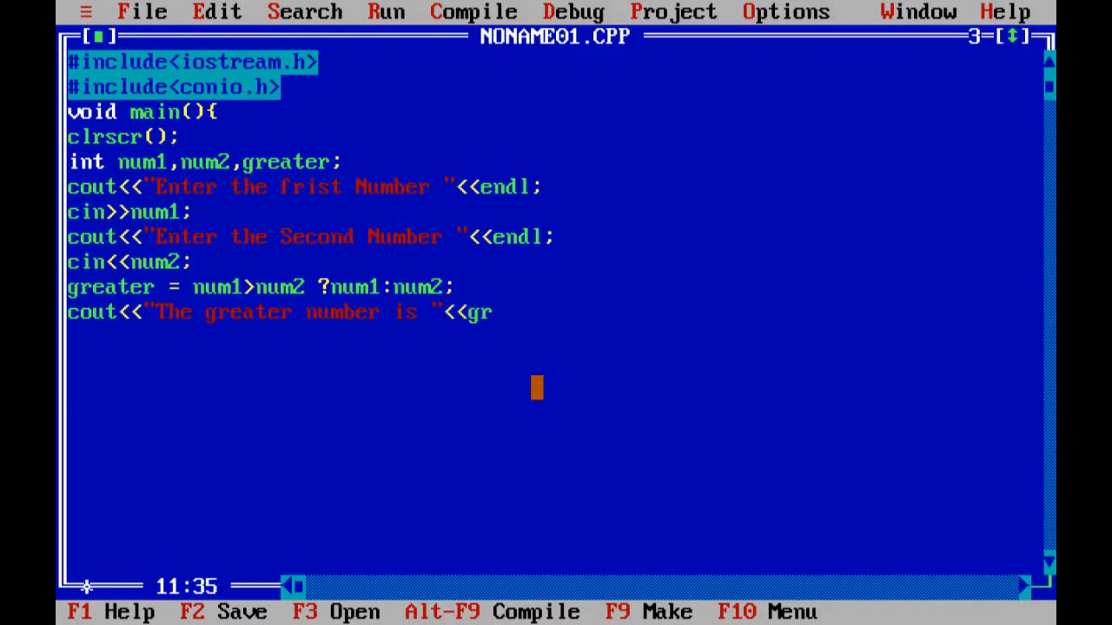
text(eater)
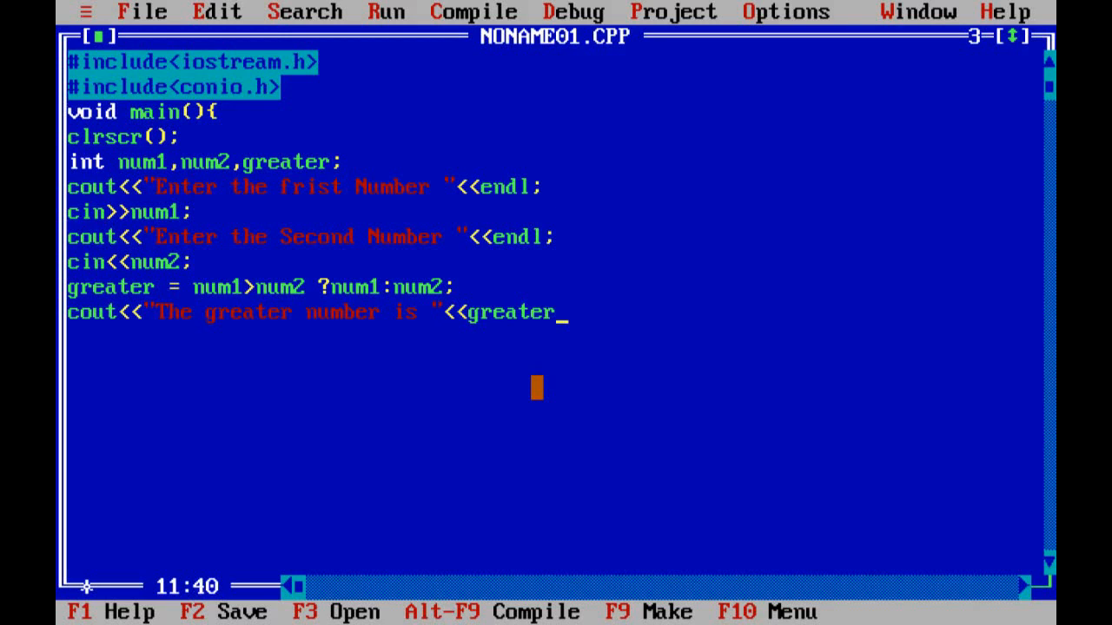
text(;)
click(554, 337)
text(getch)
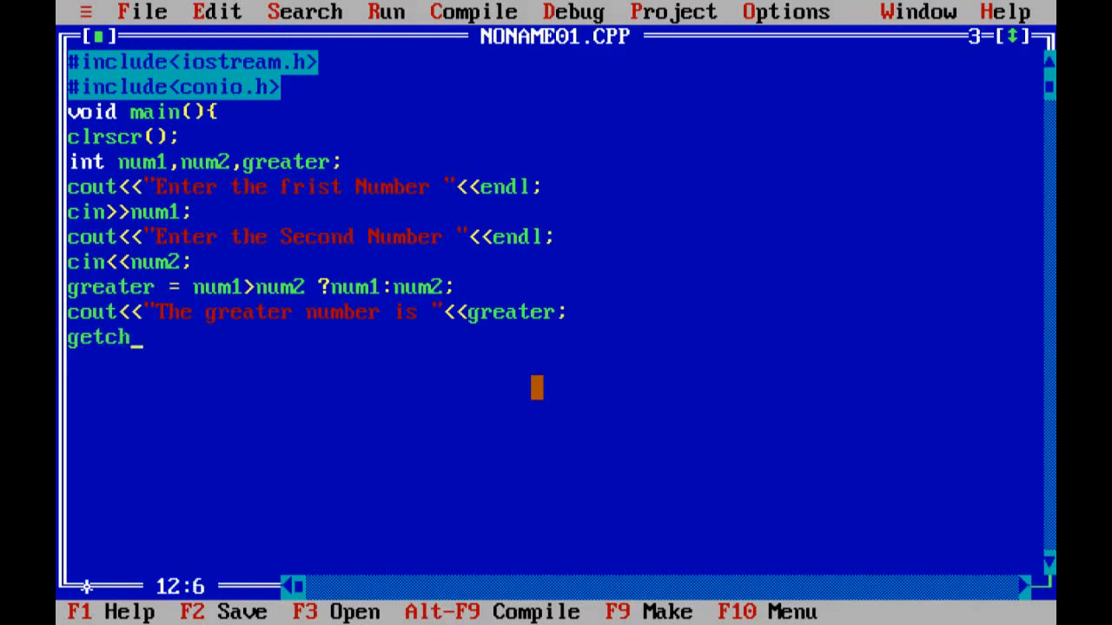
Call getch(); and close main with a brace.
text(())
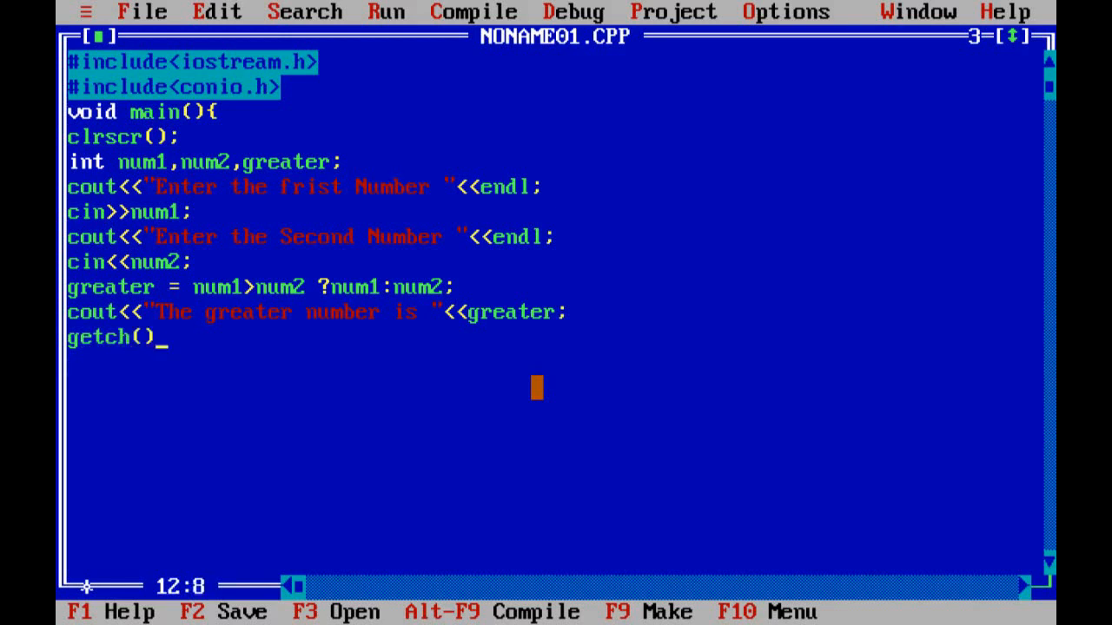
text(;)
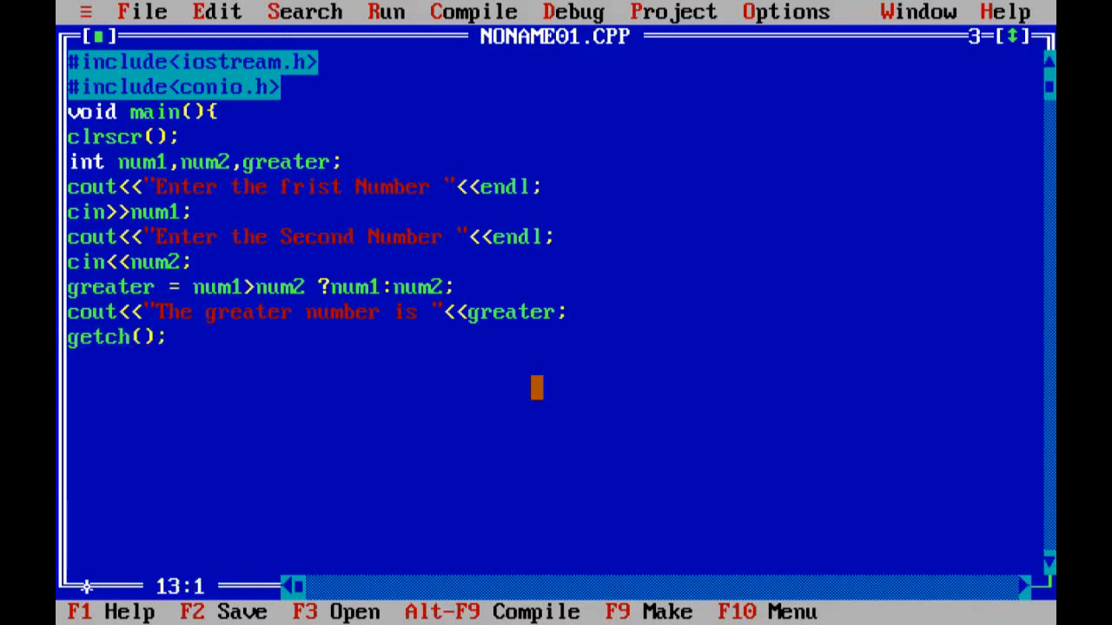
text(})
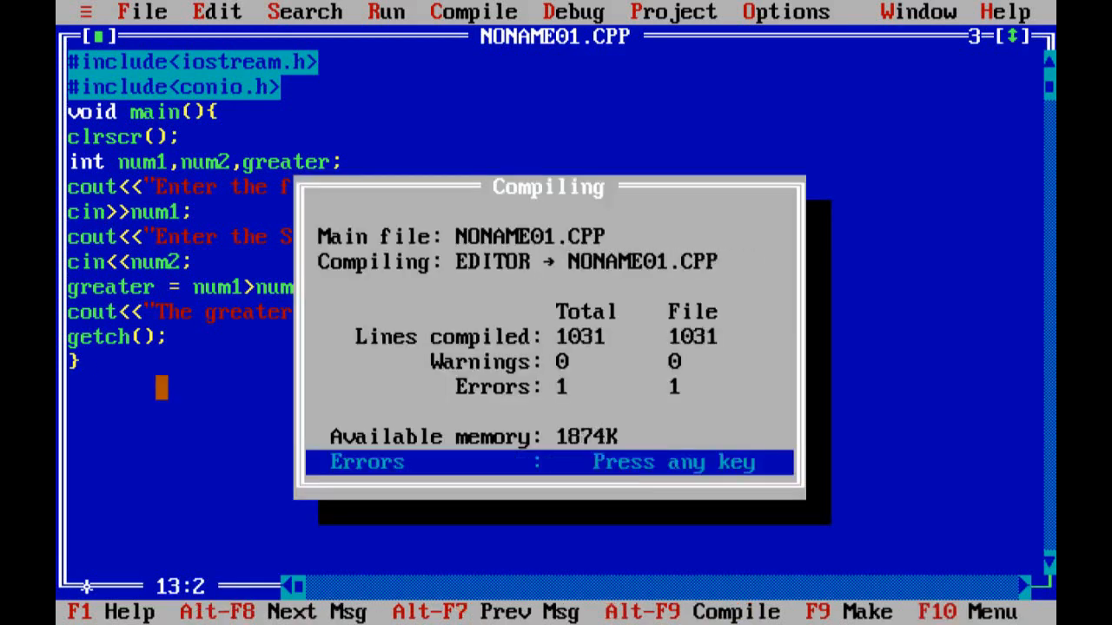
Dismiss the compile error summary and correct the second input line to cin>>num2.
key(enter)
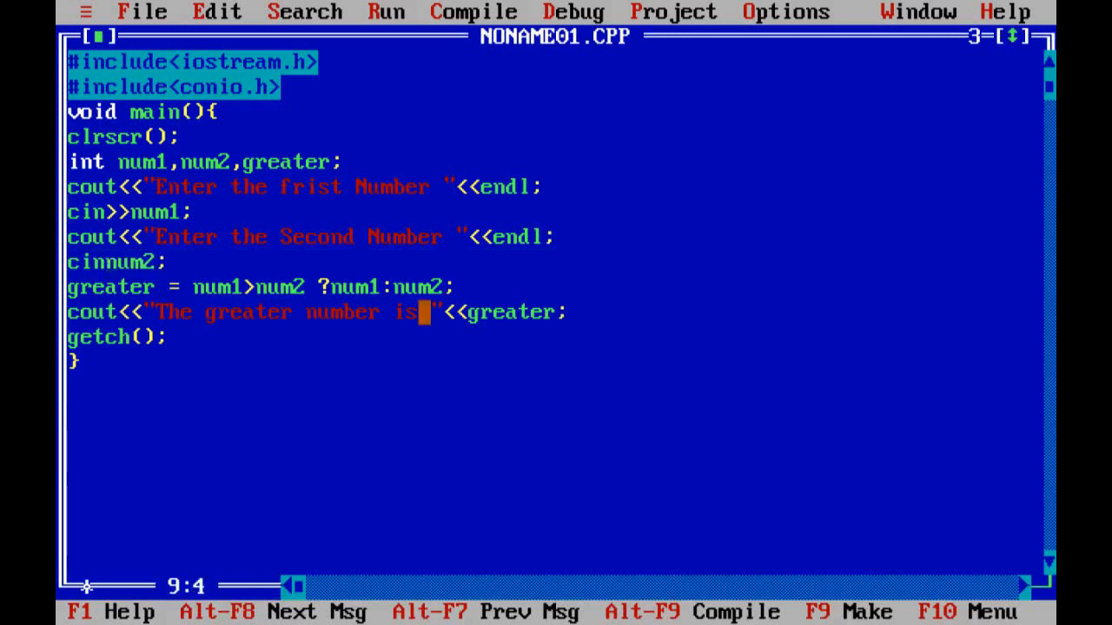
text(>>)
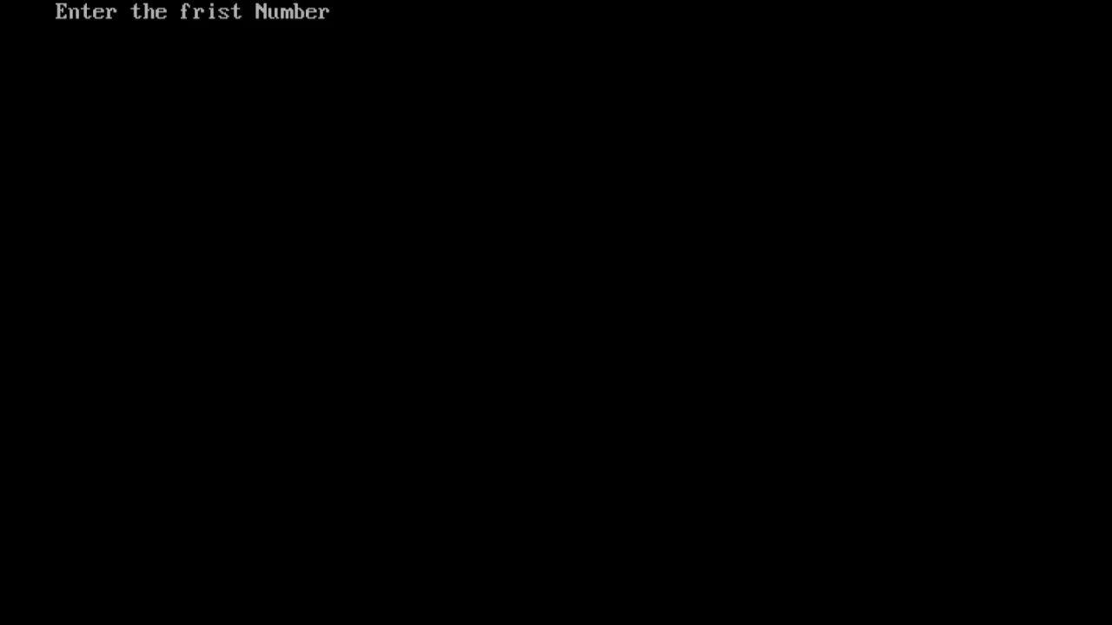
Run the program entering 5 as the first number and 6 as the second.
text(5)
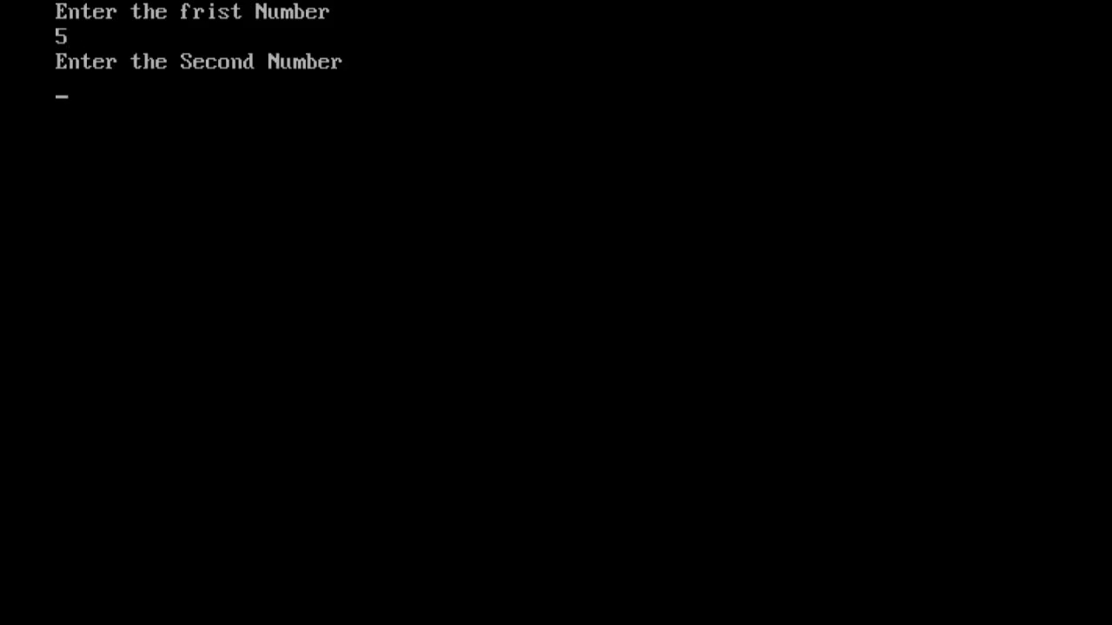
text(6)
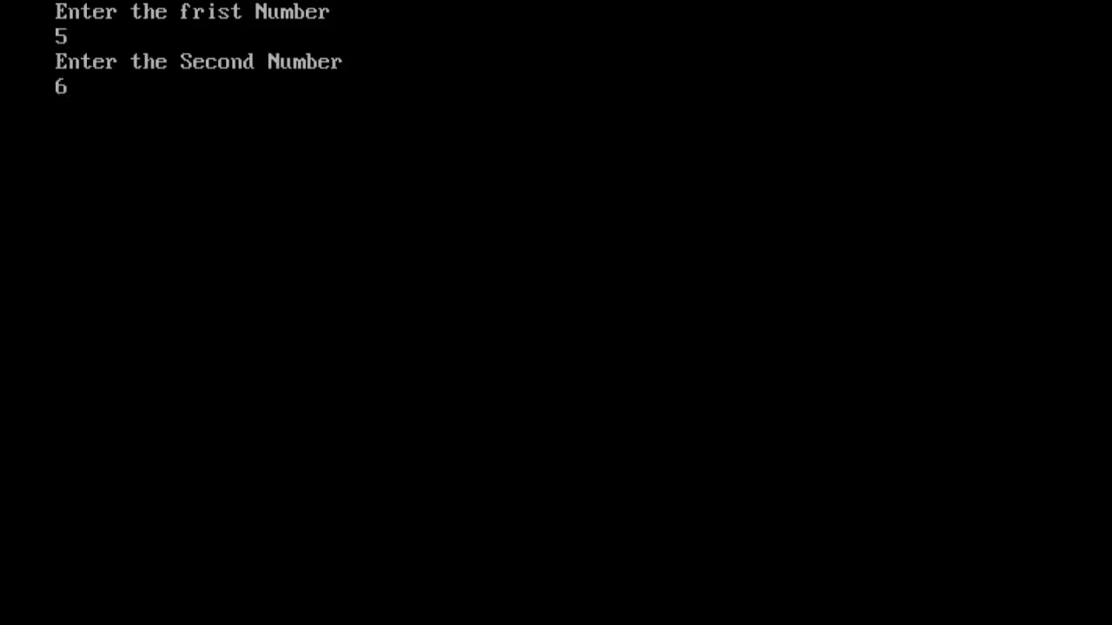
key(enter)
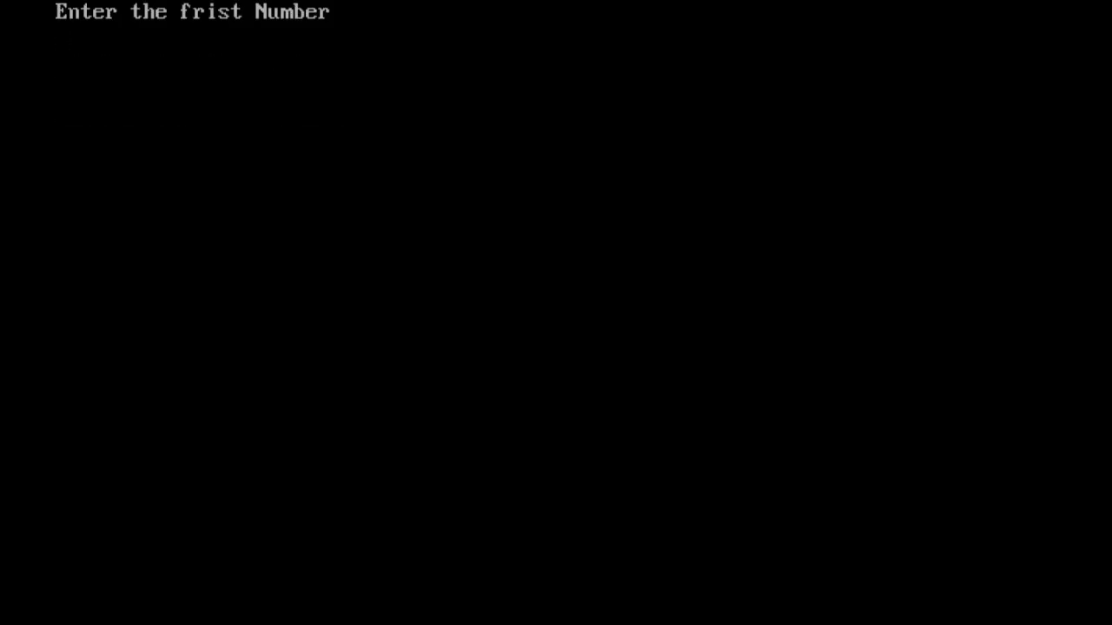
Run the program again entering 11 and 23.
text(11)
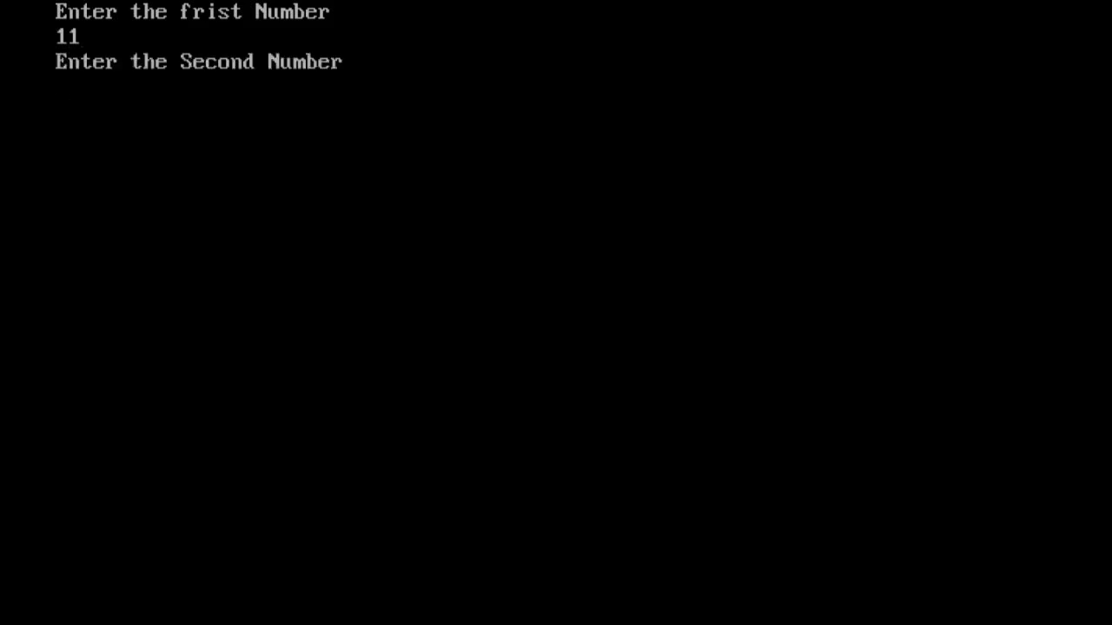
text(23)
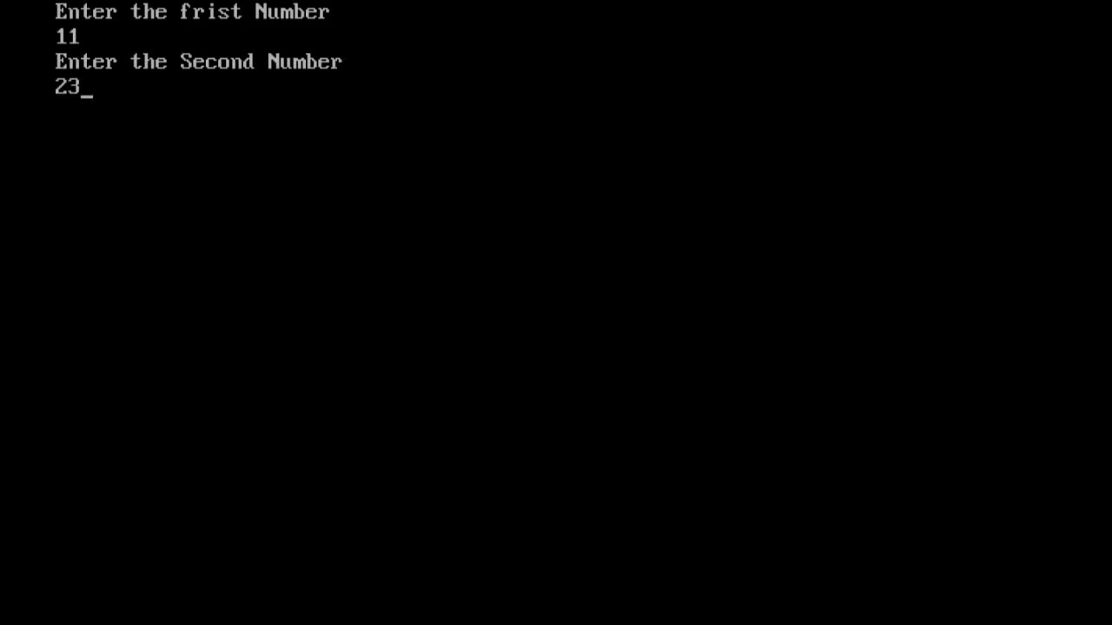